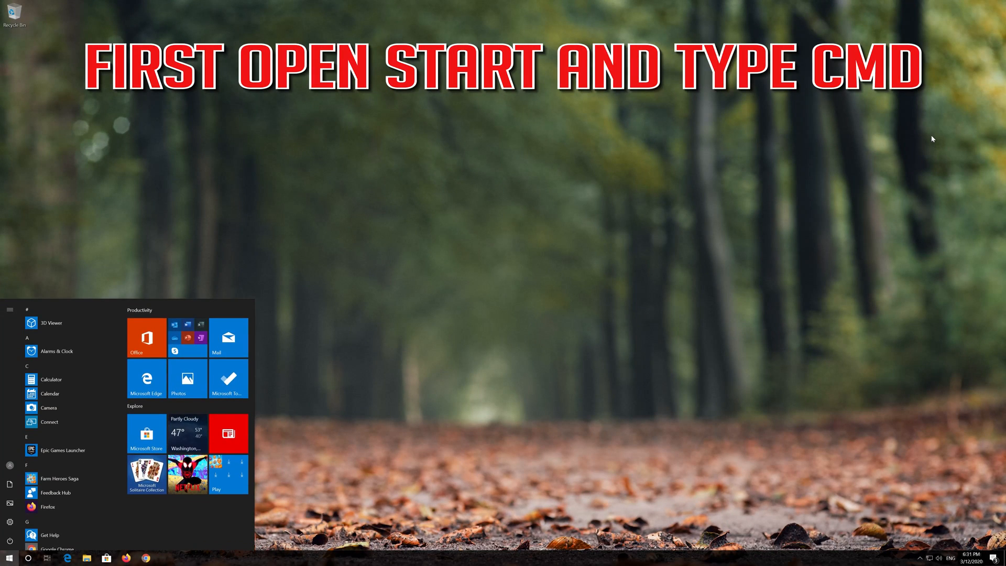
# Step: Search Start for 'cmd' and launch Command Prompt as administrator
pyautogui.write('cmd')
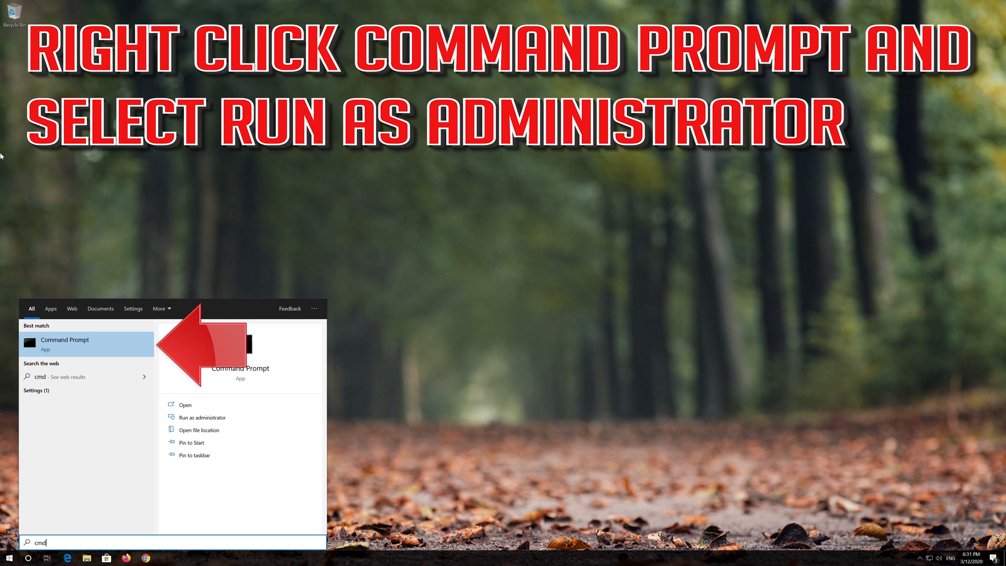
pyautogui.rightClick(87, 344)
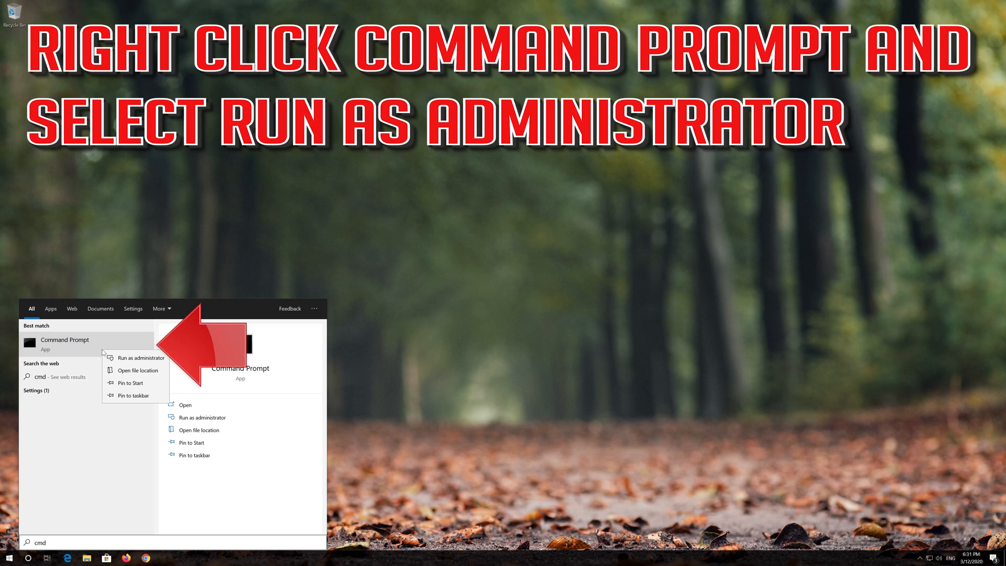
pyautogui.moveTo(139, 357)
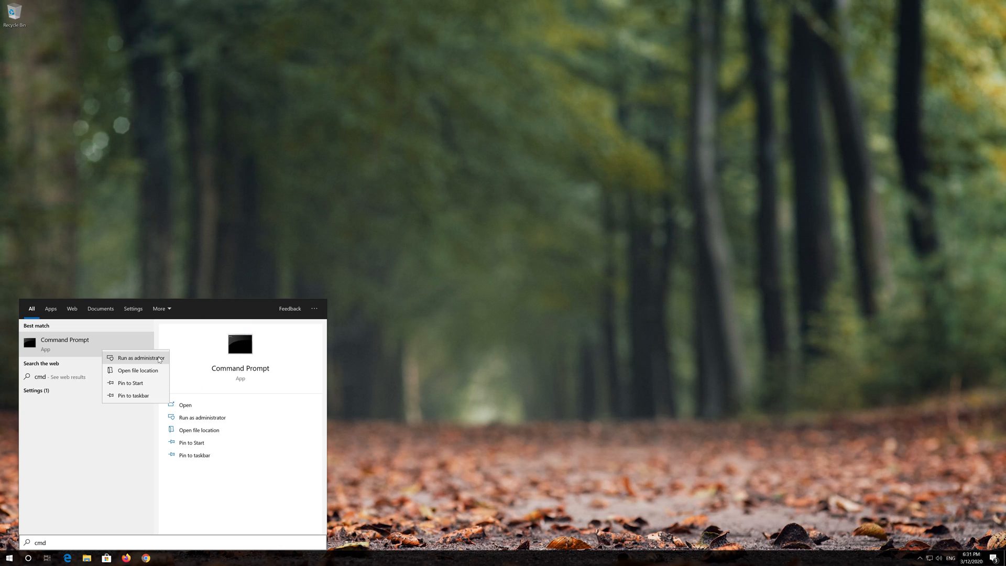
pyautogui.click(139, 357)
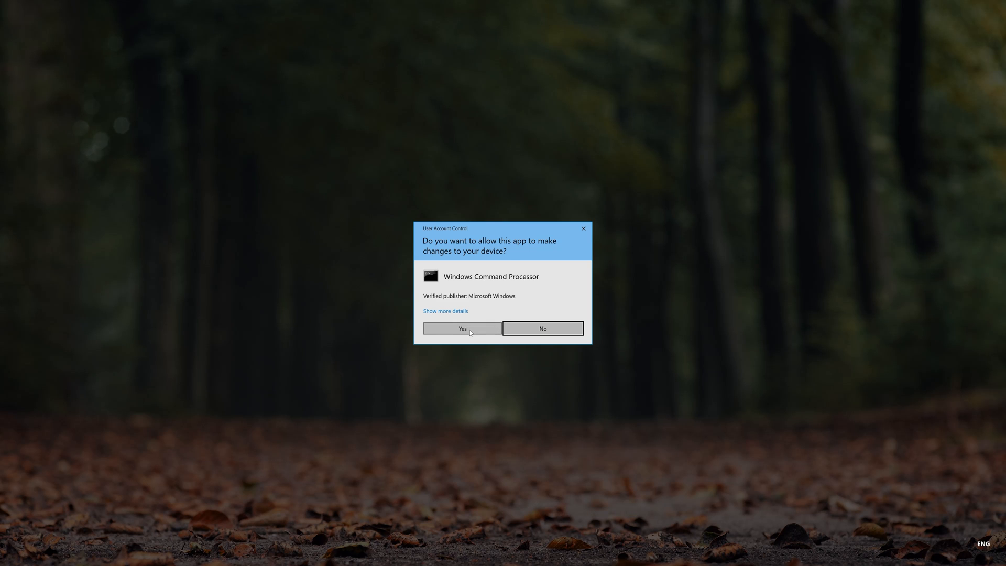
# Step: Grant the UAC elevation and centre the console window on screen
pyautogui.click(461, 328)
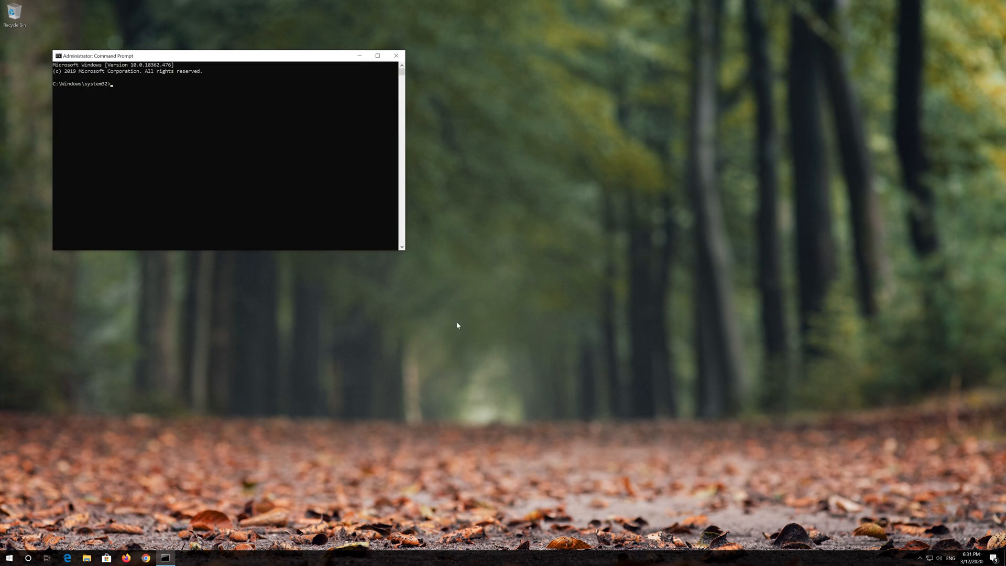
pyautogui.moveTo(224, 55); pyautogui.dragTo(422, 175)
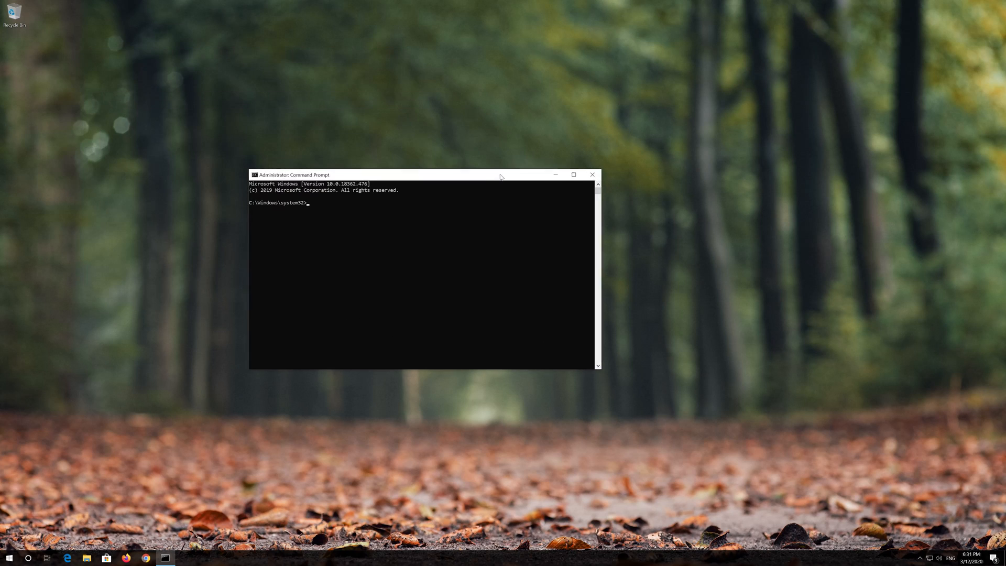
pyautogui.moveTo(417, 175); pyautogui.dragTo(456, 161)
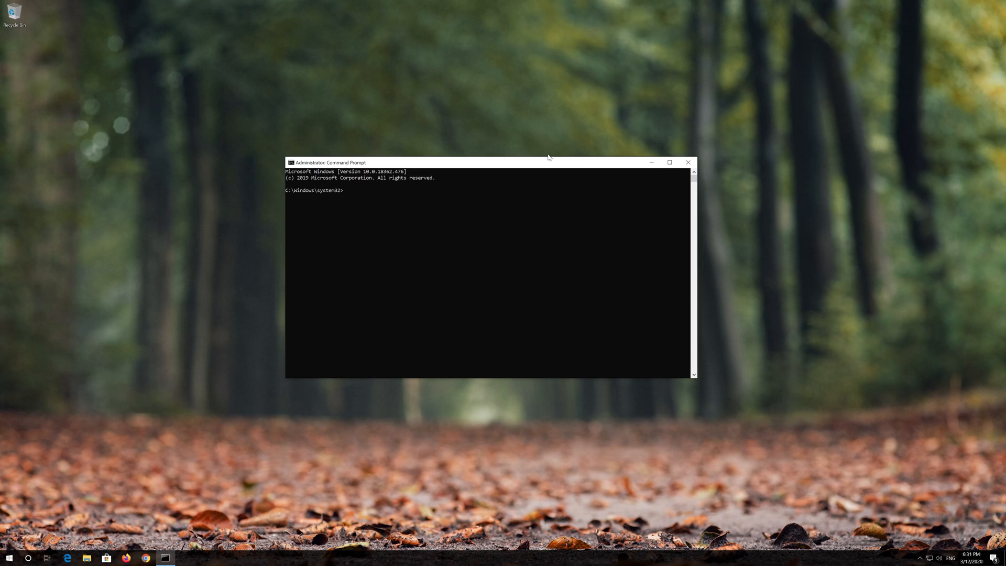
# Step: Reset TCP/IP with netsh int ip reset, logging to C:\resetlog.txt
pyautogui.write('nets')
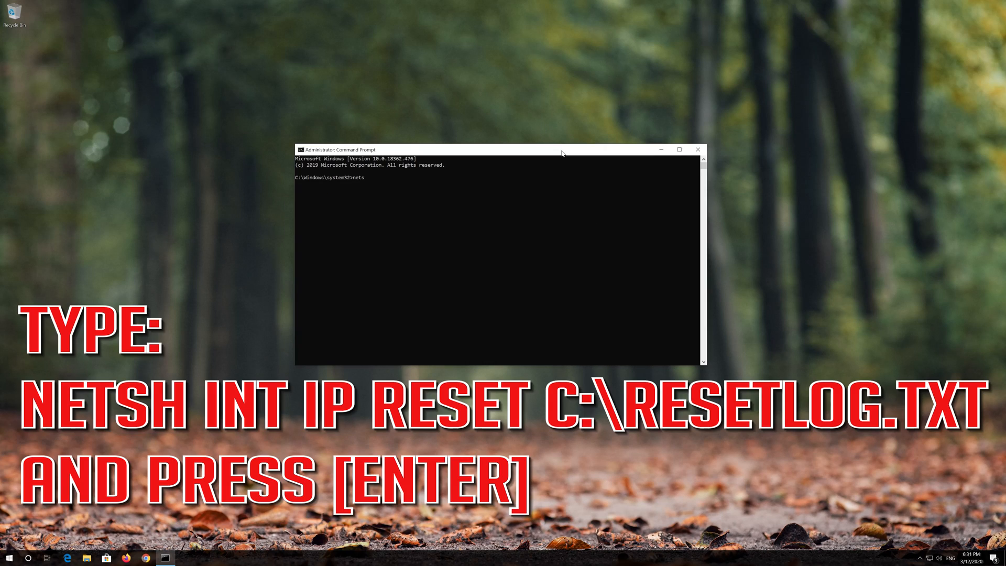
pyautogui.write('h')
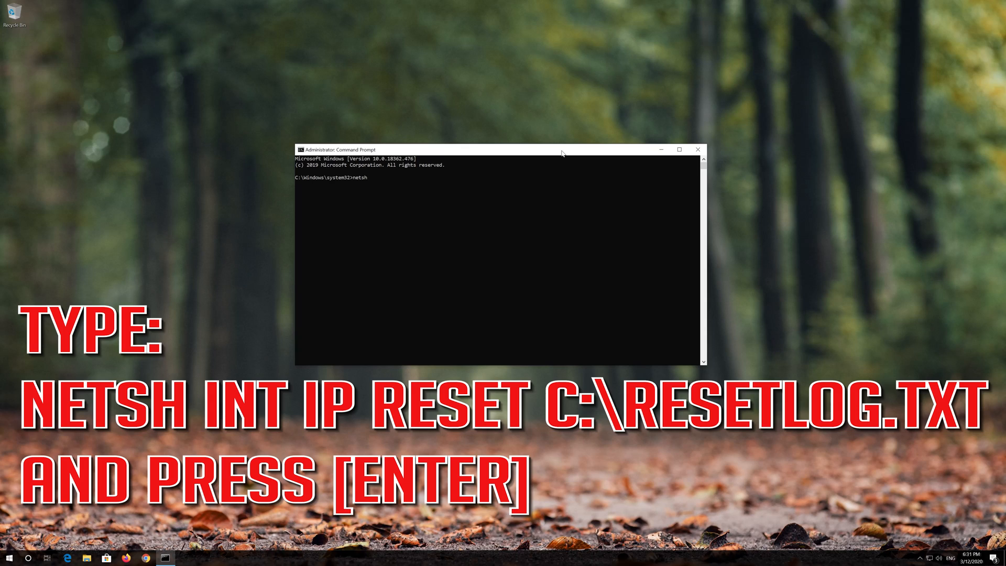
pyautogui.write('int')
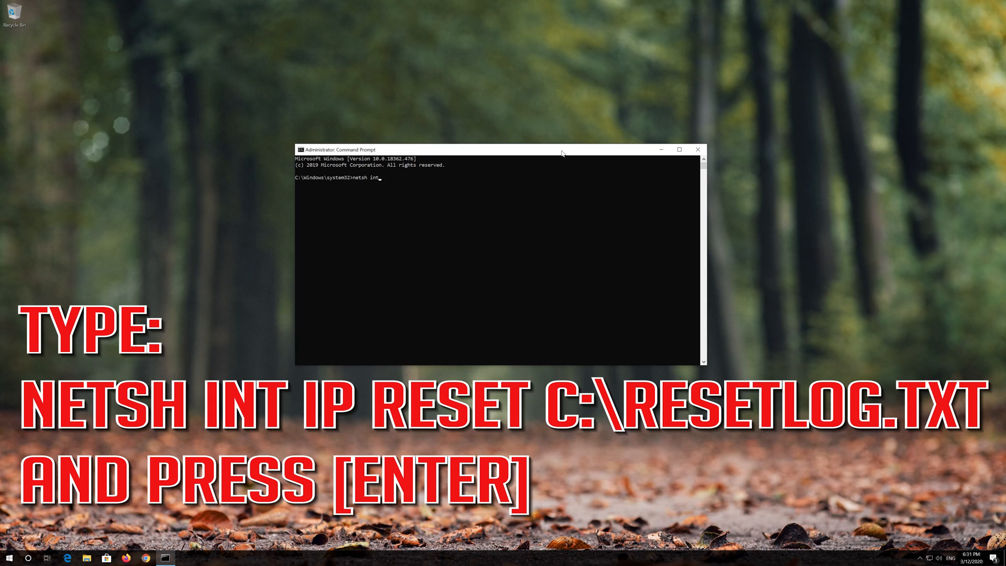
pyautogui.write('ip')
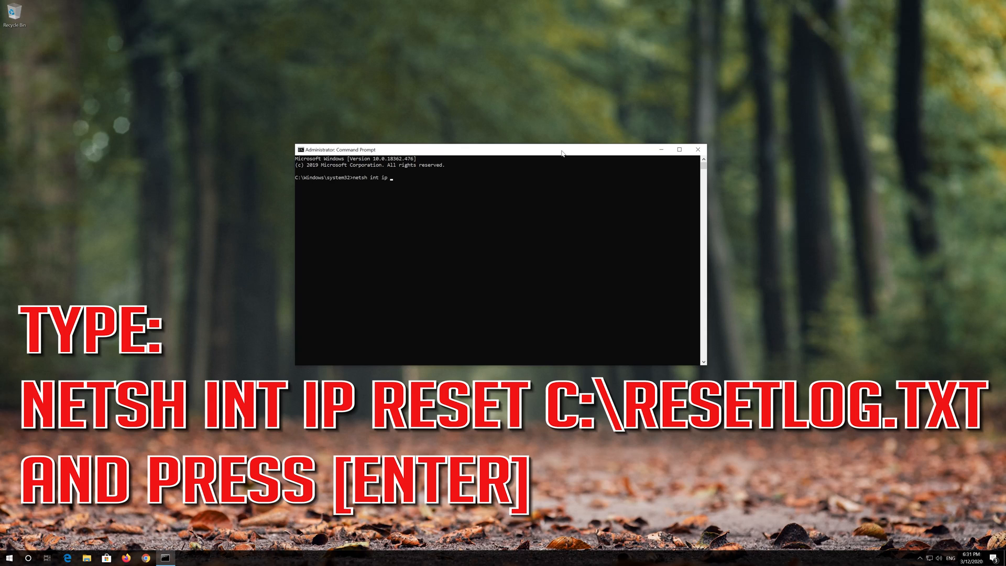
pyautogui.write('reset')
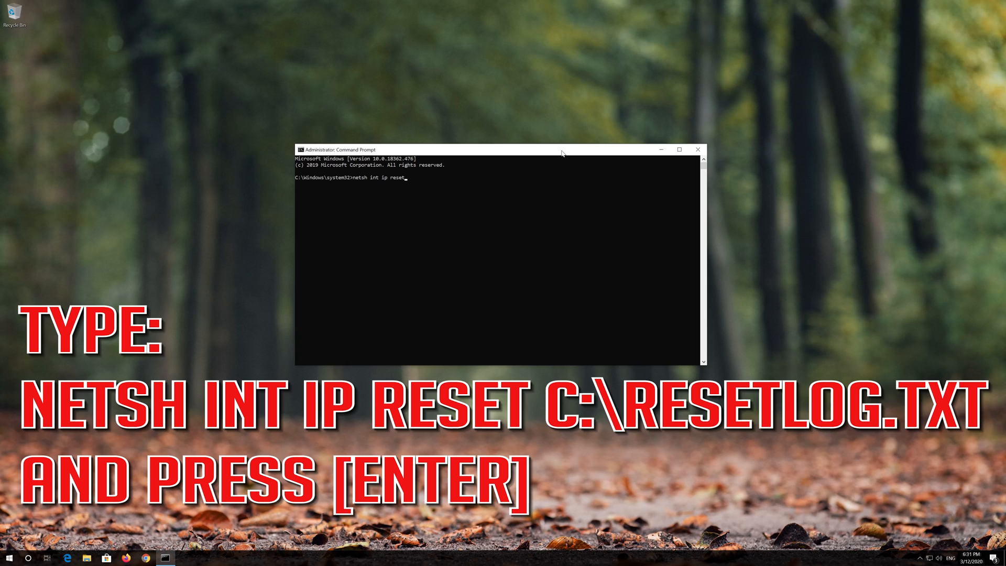
pyautogui.write('C')
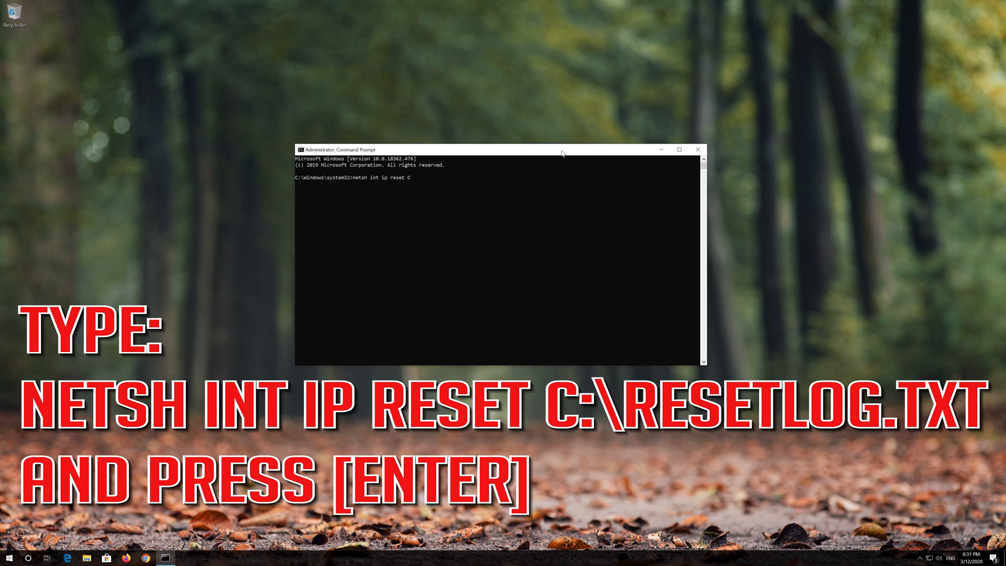
pyautogui.write(':\\reset')
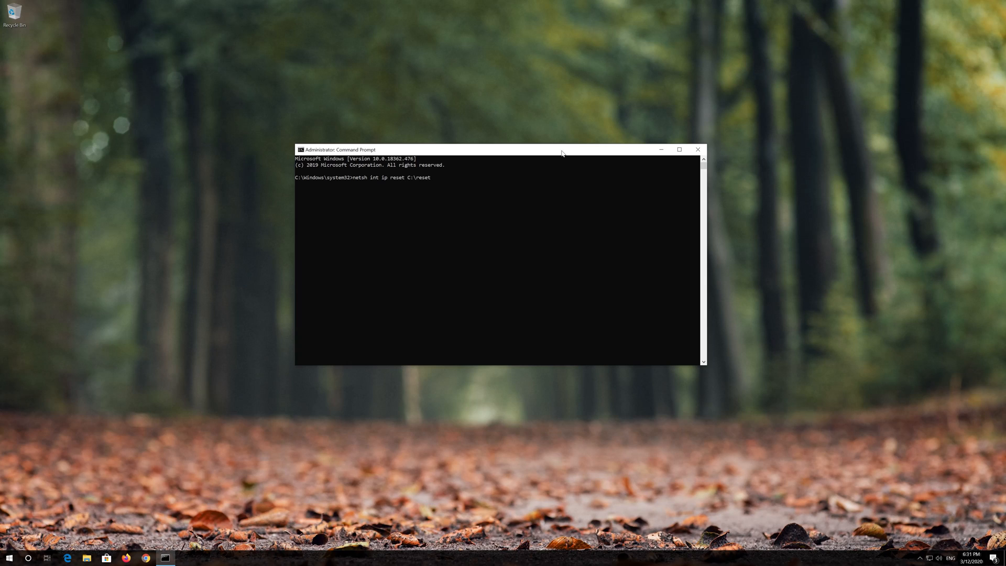
pyautogui.write('log.t')
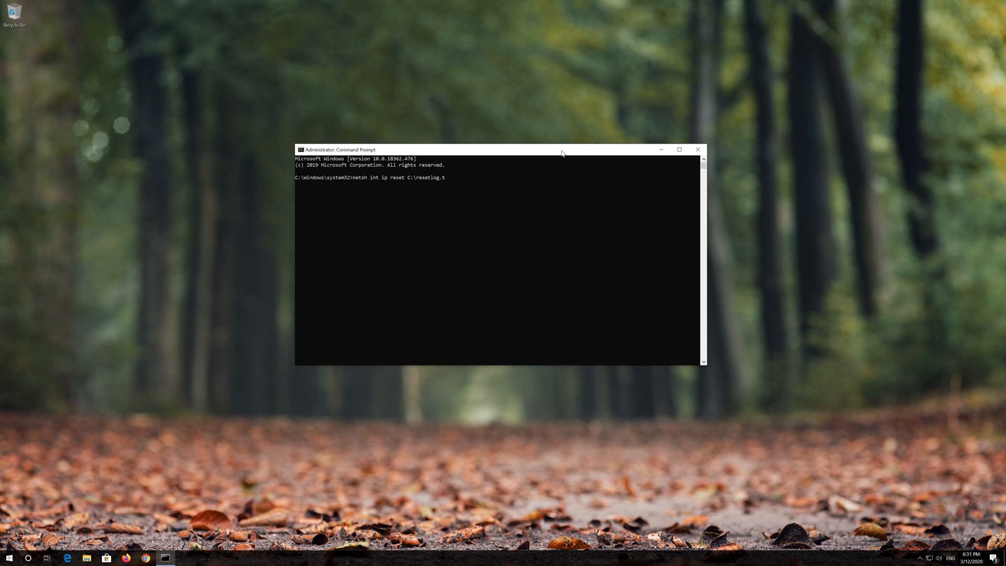
pyautogui.write('xt')
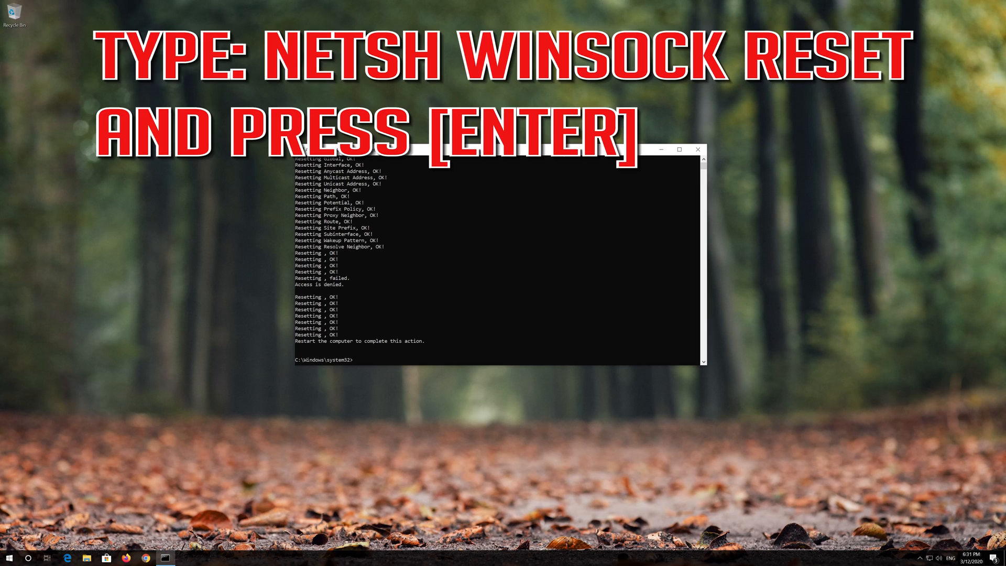
# Step: Run netsh winsock reset to reset the Winsock catalog
pyautogui.write('netsh winsock')
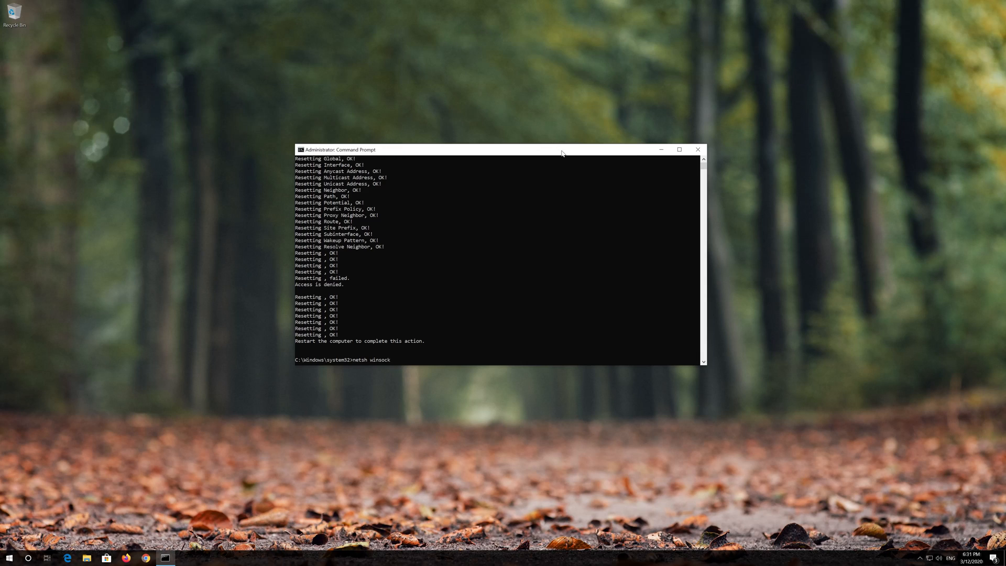
pyautogui.write('reset')
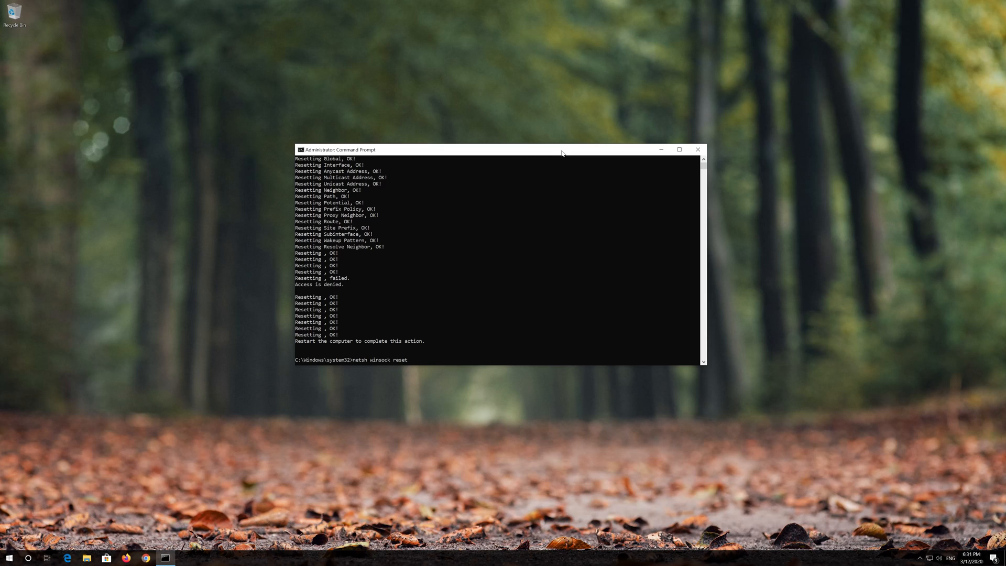
pyautogui.press('Return')
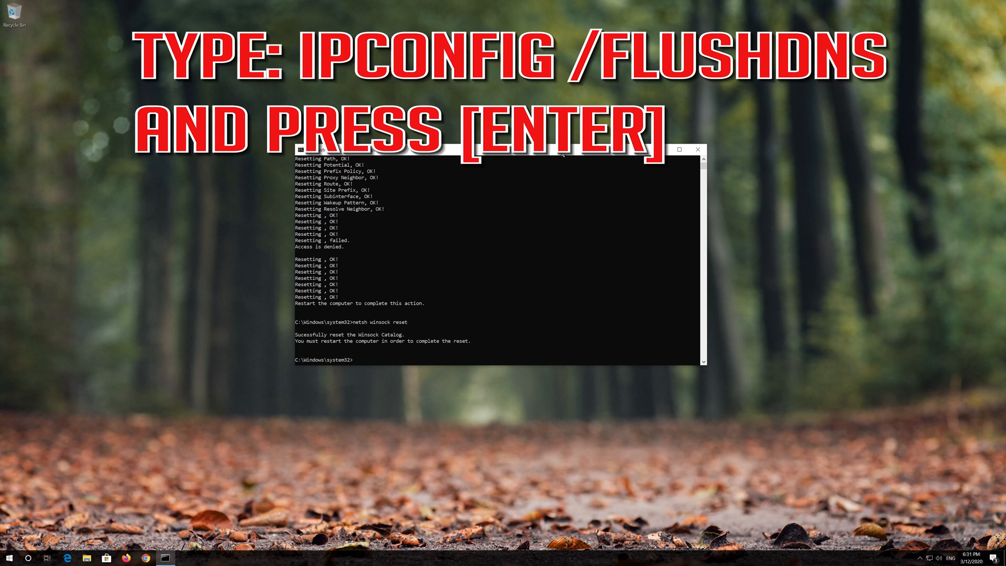
# Step: Flush the DNS resolver cache with ipconfig /flushdns, then exit the console
pyautogui.write('ip')
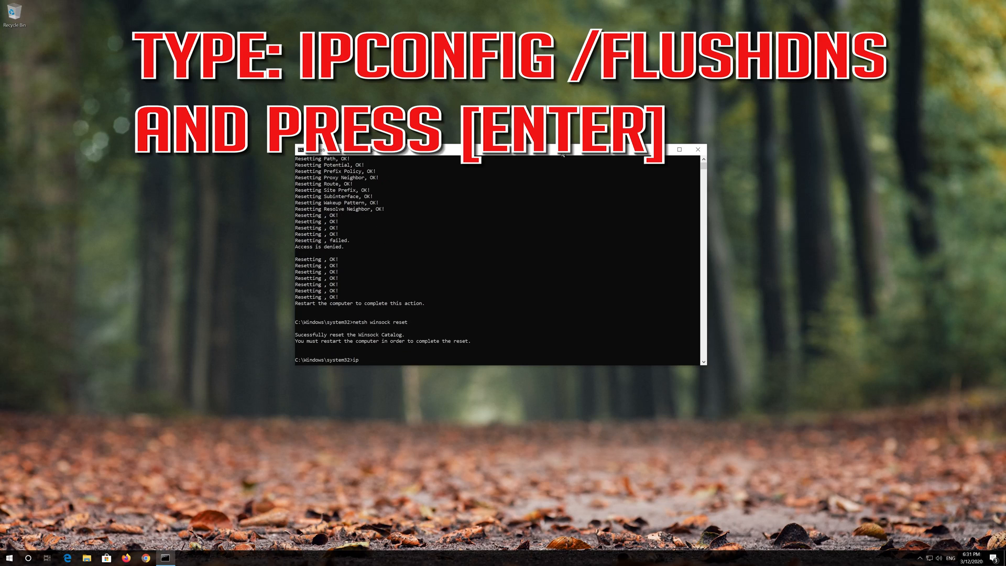
pyautogui.write('config')
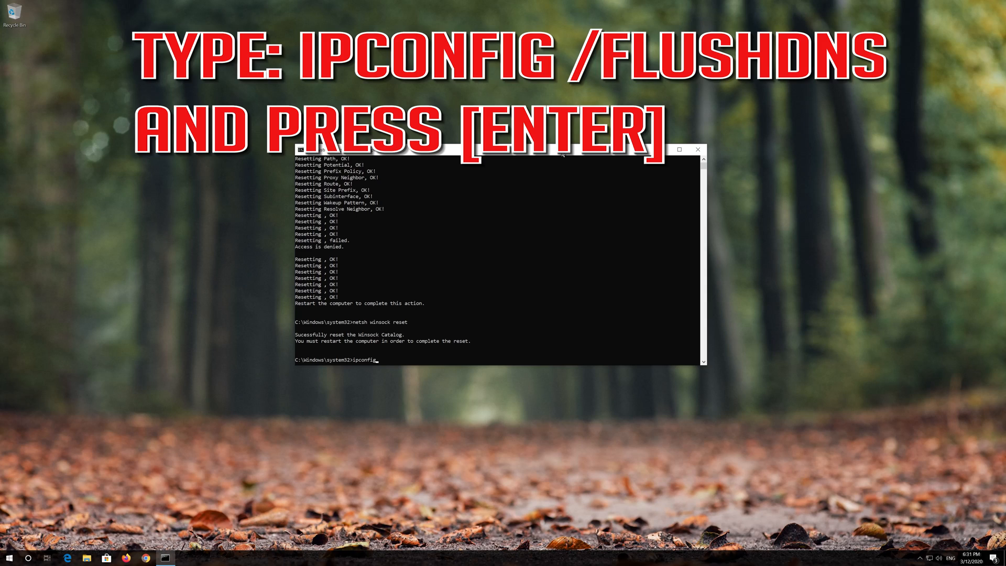
pyautogui.write('/')
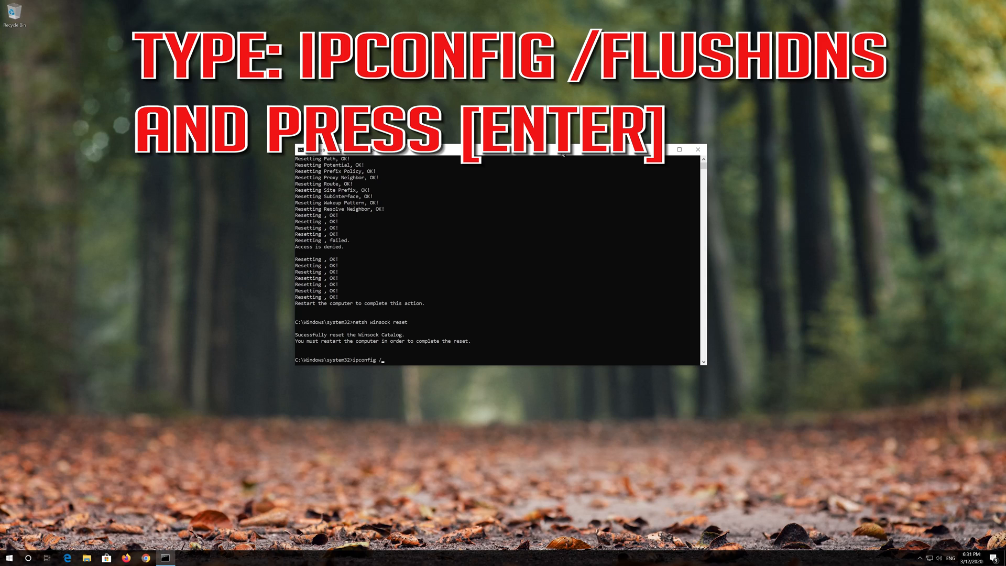
pyautogui.write('flushd')
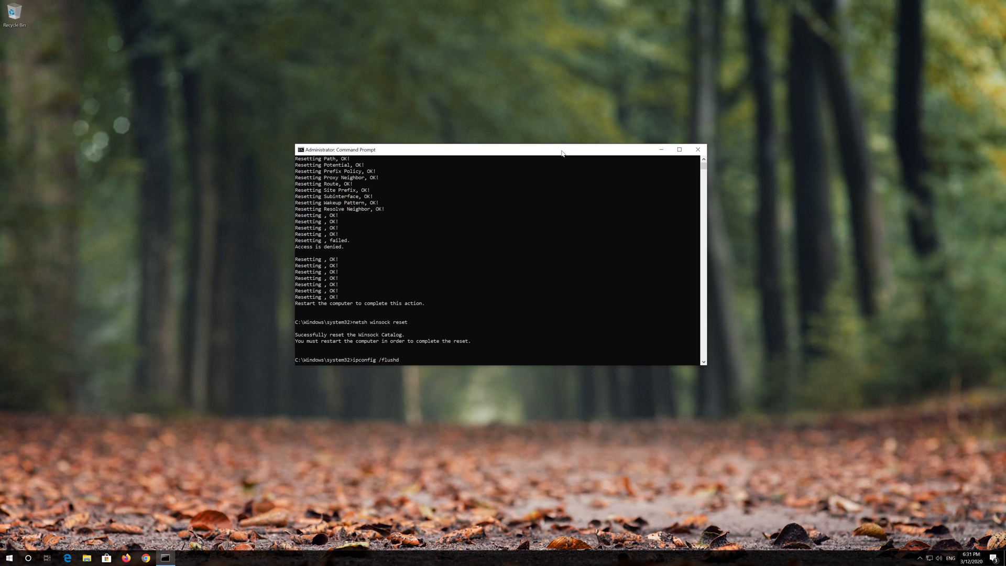
pyautogui.press('Return')
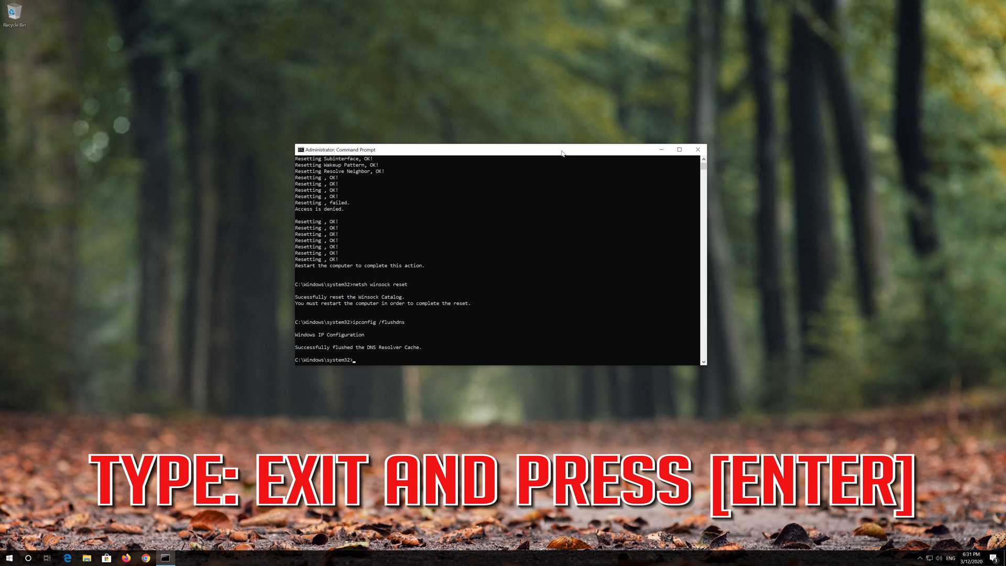
pyautogui.write('exi')
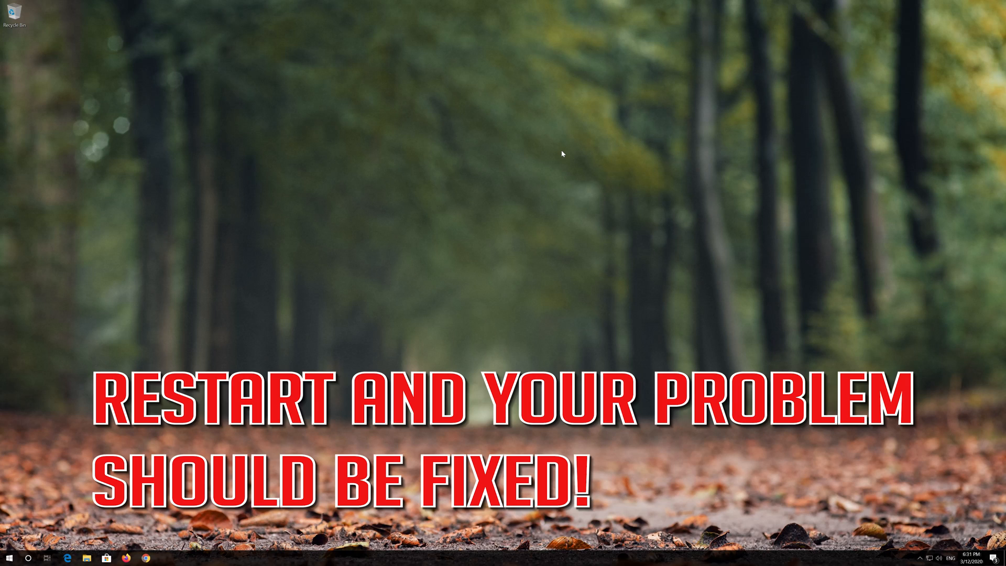
# Step: Show the Start power options, then begin searching 'con' for Control Panel
pyautogui.click(8, 555)
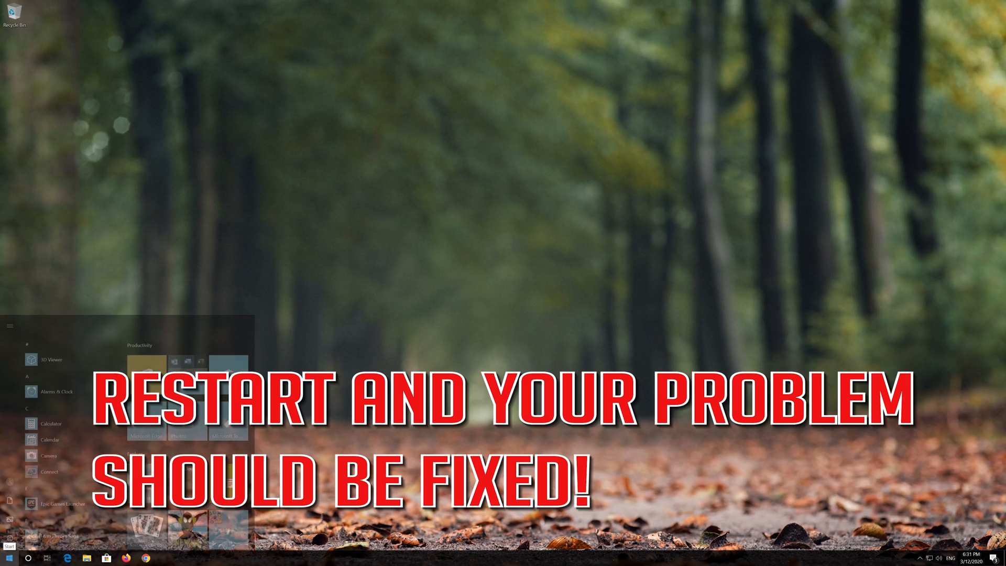
pyautogui.click(9, 557)
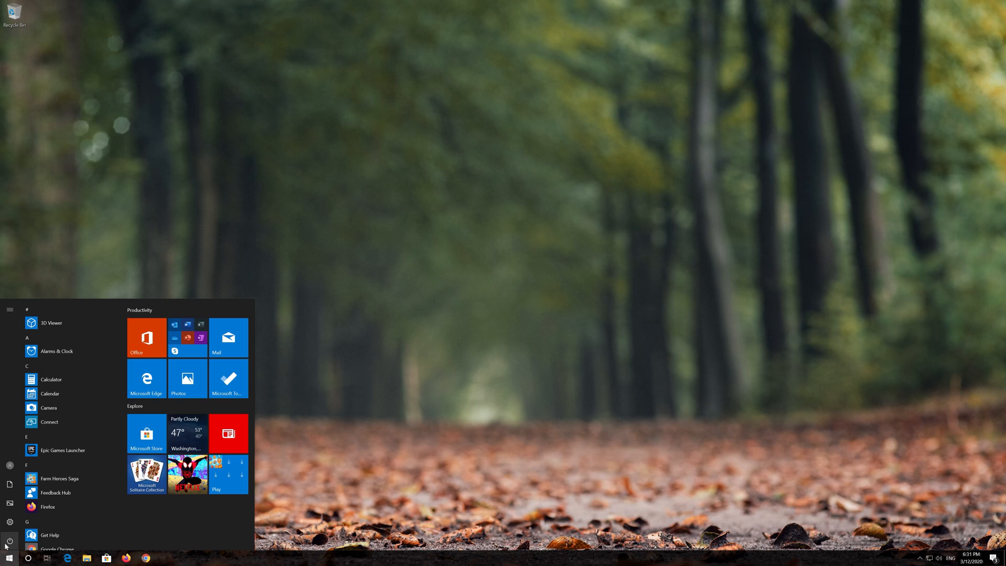
pyautogui.click(10, 541)
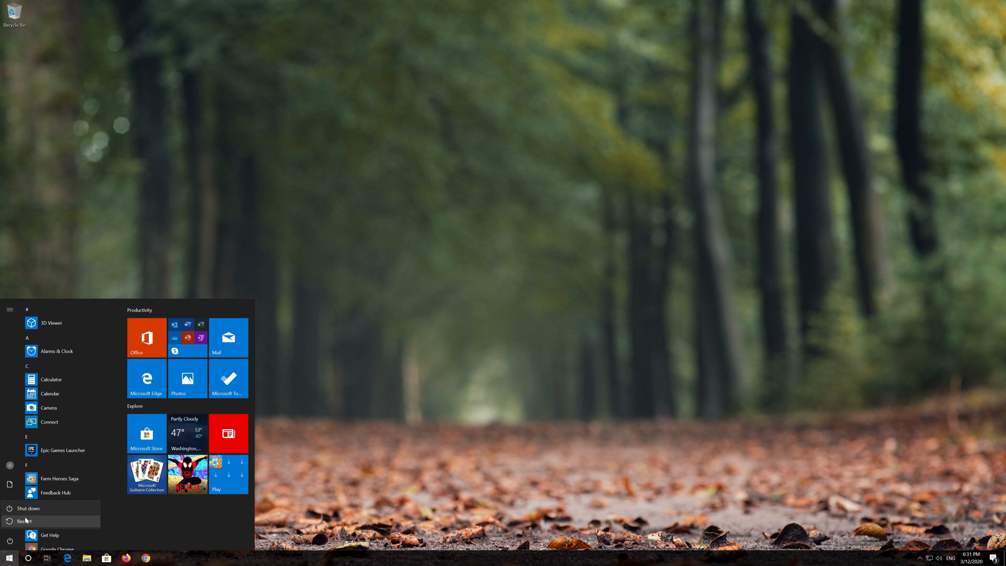
pyautogui.write('con')
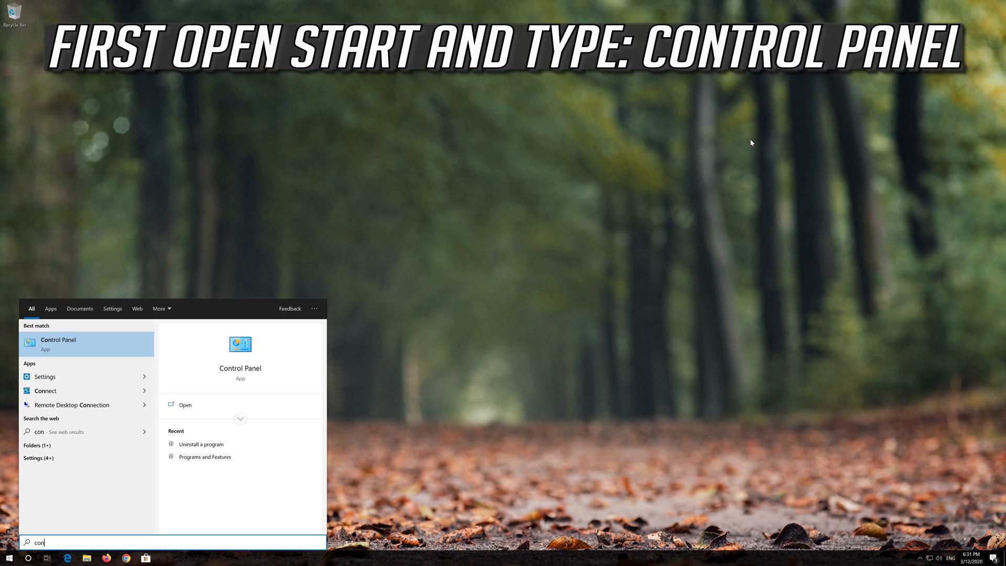
# Step: From Control Panel reach Network Connections via Network and Sharing Center
pyautogui.write('trol panel')
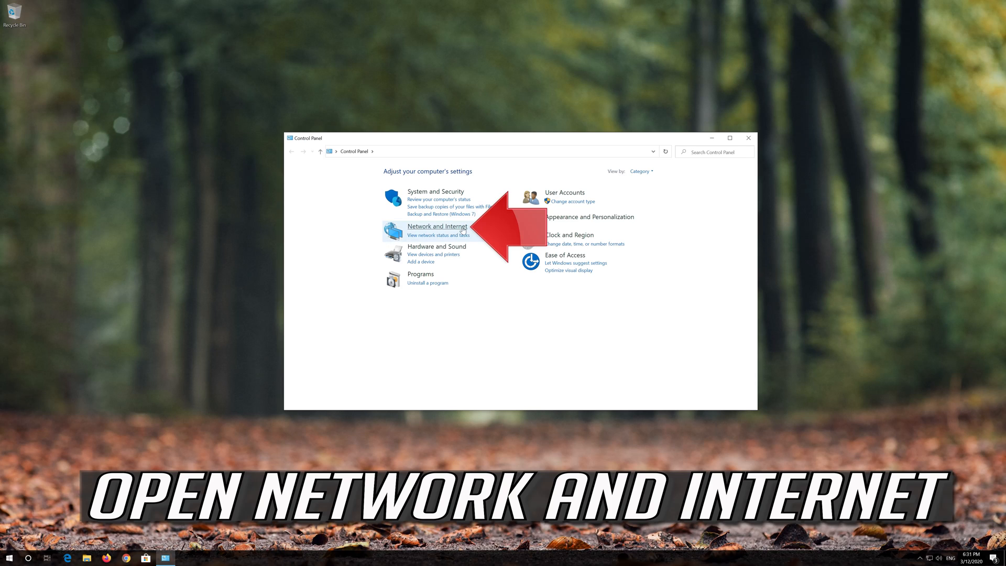
pyautogui.moveTo(437, 226)
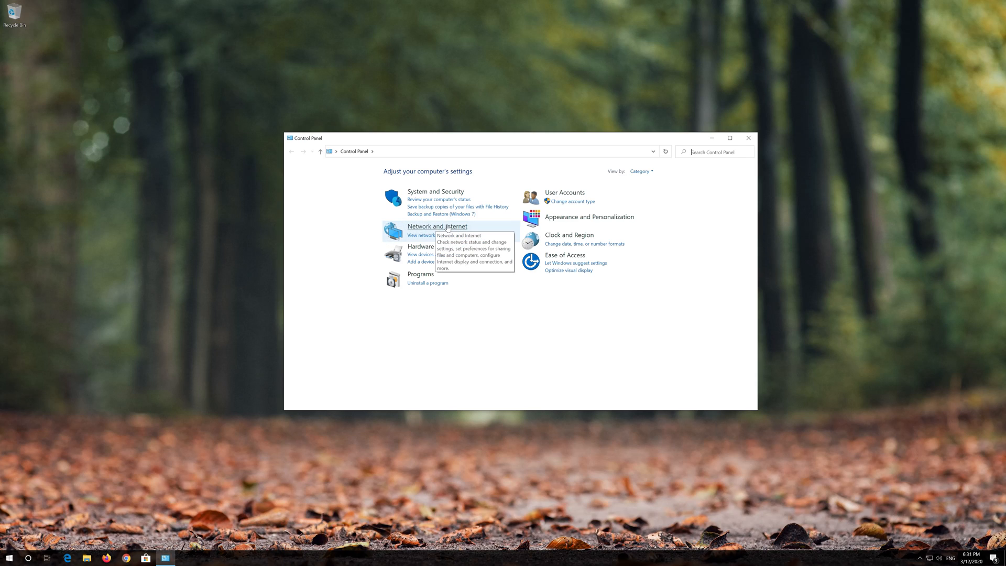
pyautogui.click(436, 227)
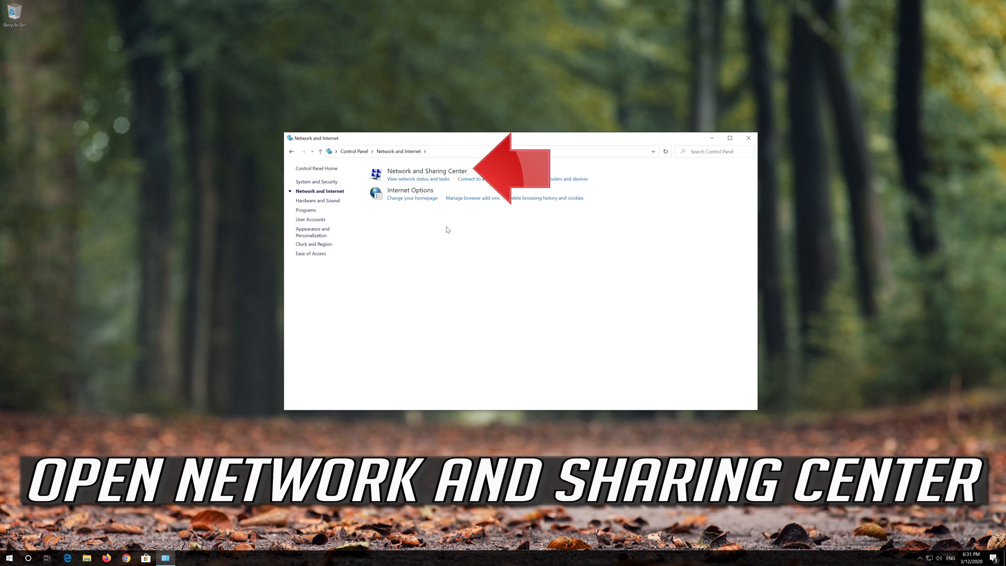
pyautogui.moveTo(416, 175)
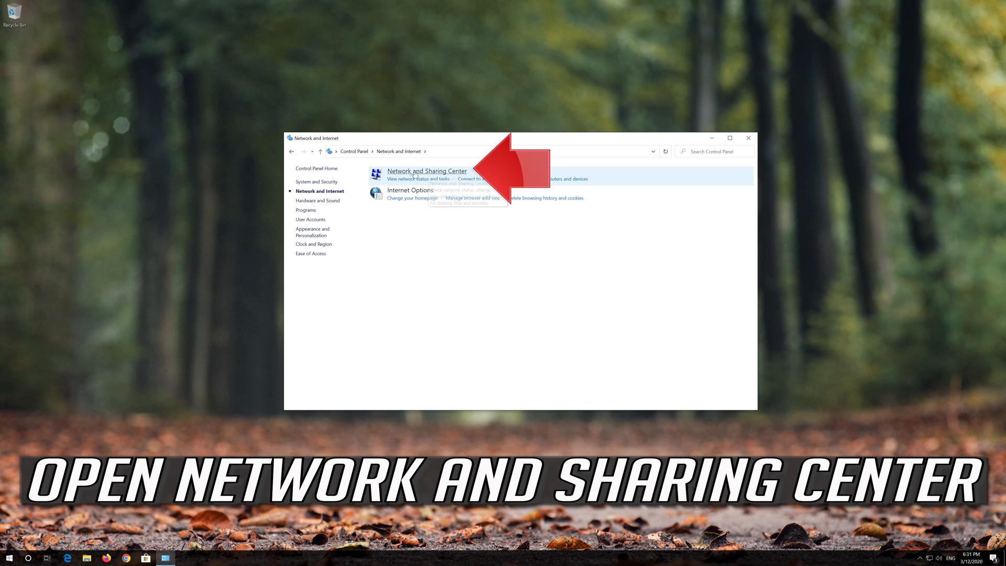
pyautogui.click(427, 171)
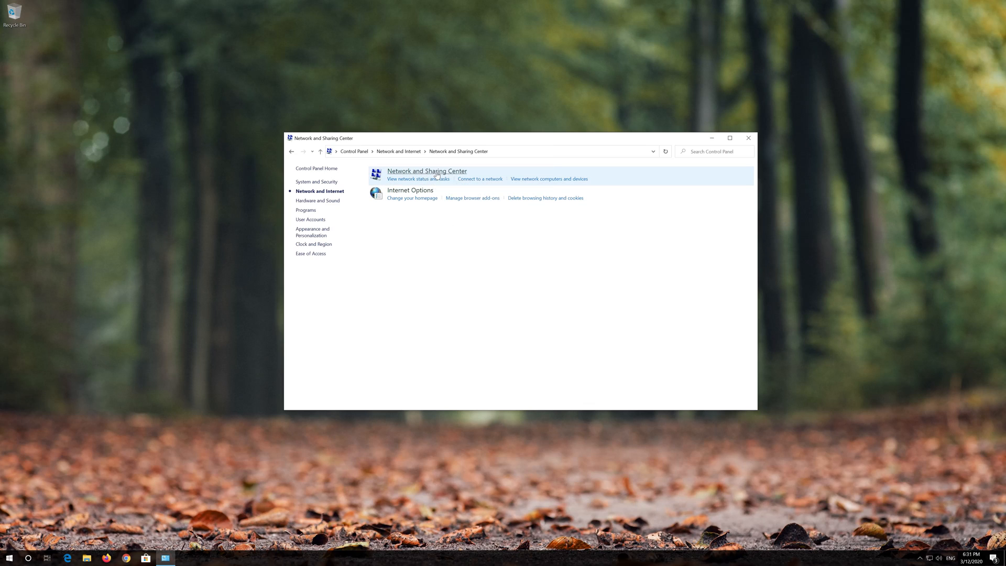
pyautogui.click(427, 170)
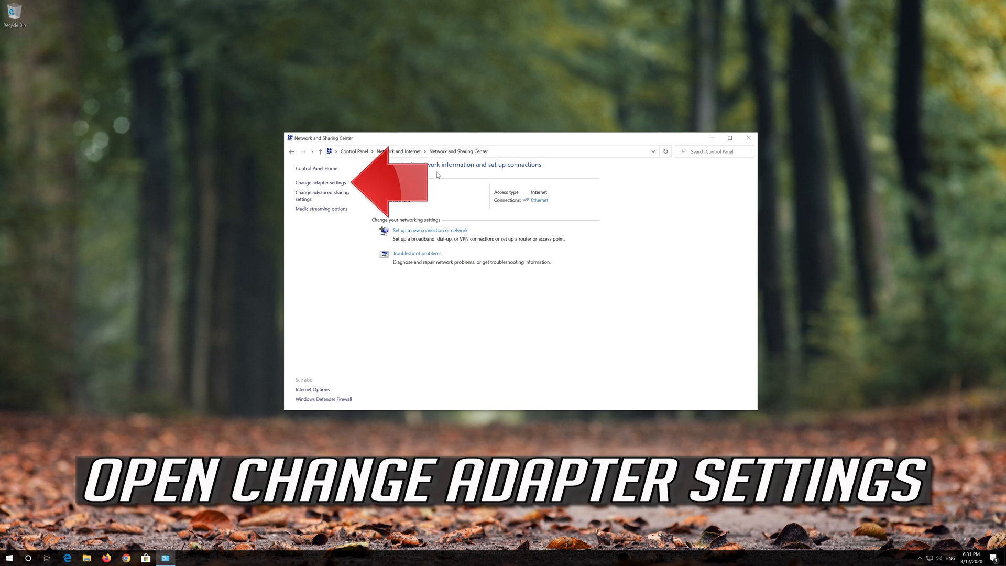
pyautogui.moveTo(333, 184)
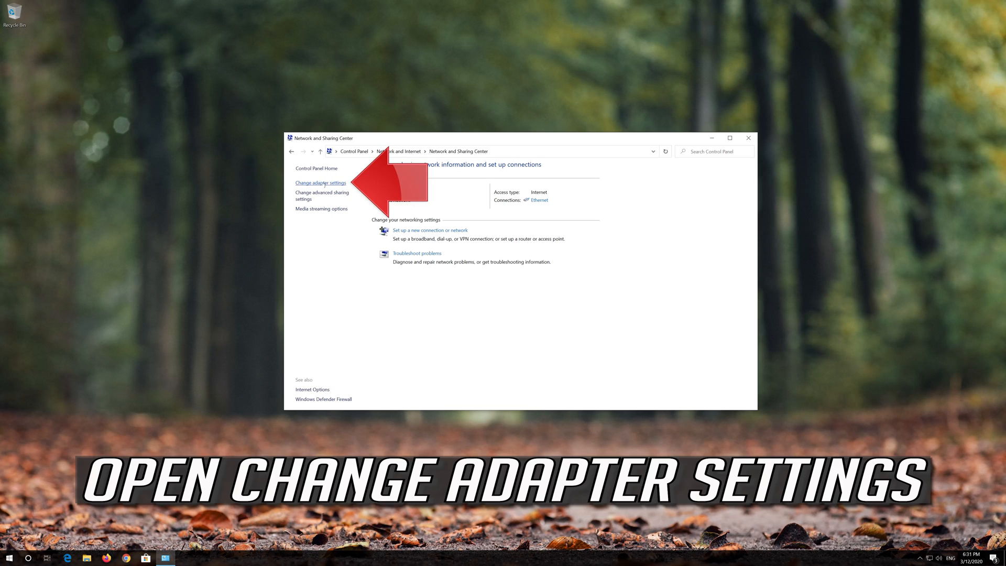
pyautogui.click(321, 183)
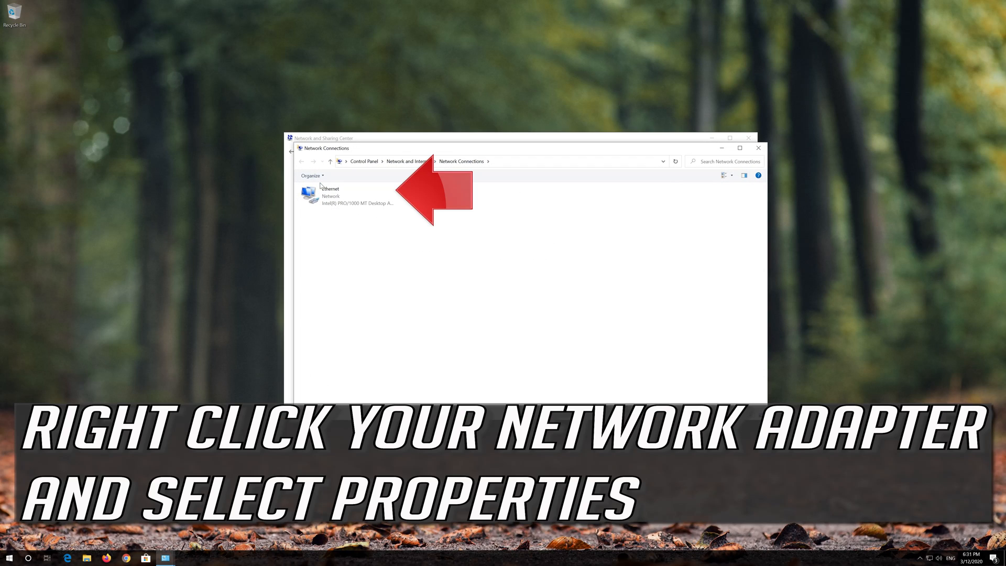
# Step: Bring up the Ethernet adapter's Properties dialog
pyautogui.click(348, 196)
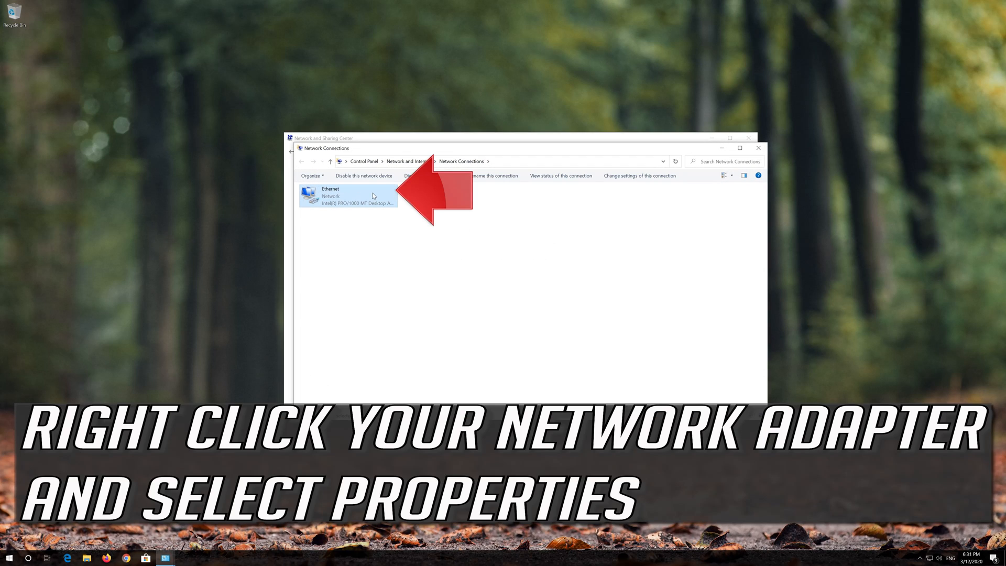
pyautogui.rightClick(347, 195)
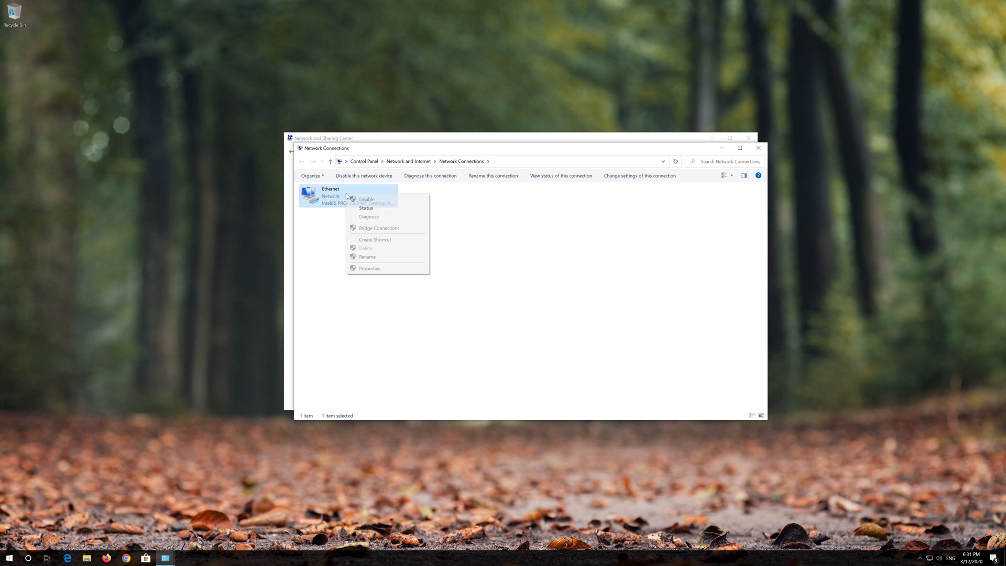
pyautogui.moveTo(364, 272)
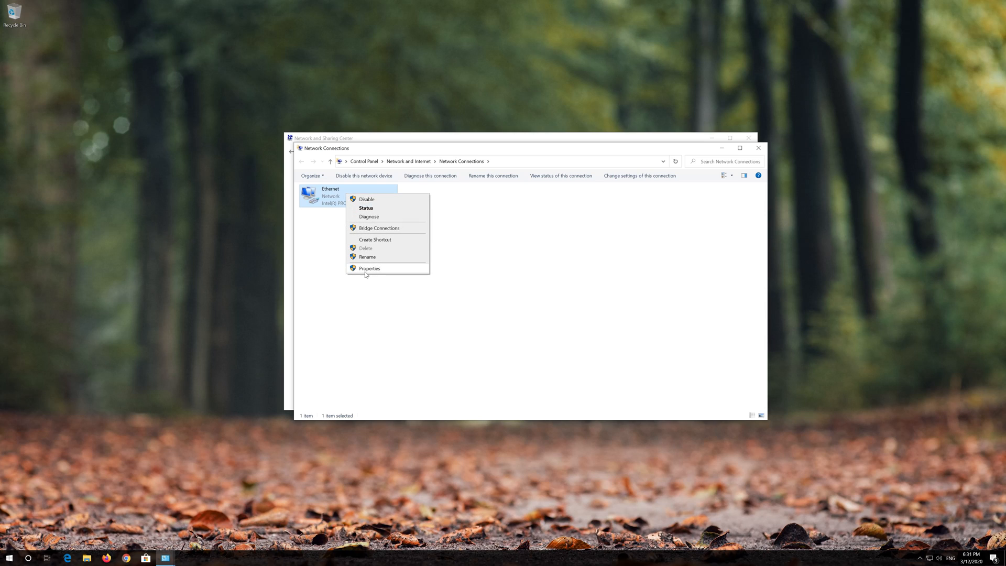
pyautogui.click(378, 275)
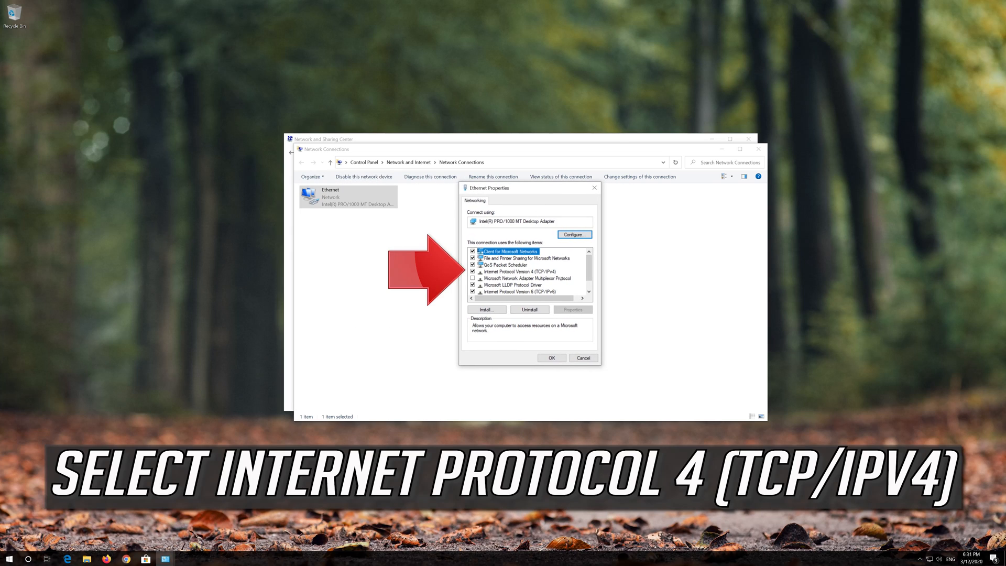
# Step: Go into the Internet Protocol Version 4 (TCP/IPv4) properties
pyautogui.click(519, 270)
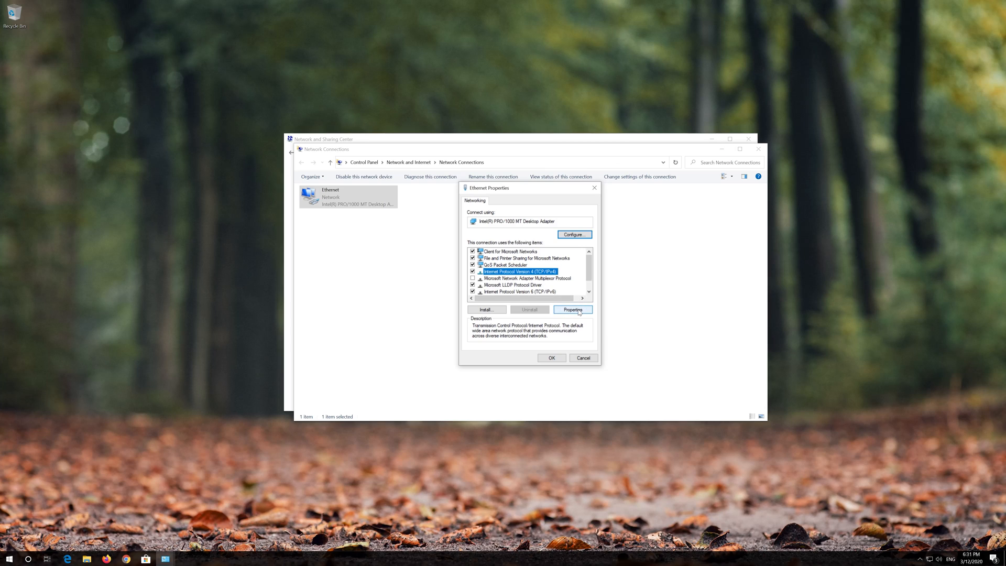
pyautogui.click(571, 309)
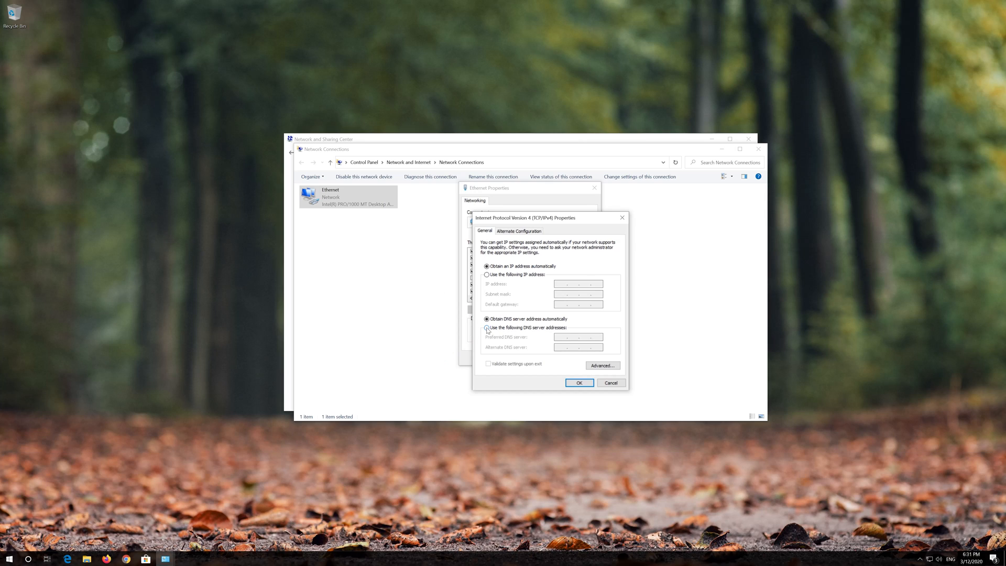
# Step: Set manual DNS servers 1.1.1.1 preferred and 1.0.0.1 alternate and confirm
pyautogui.click(487, 328)
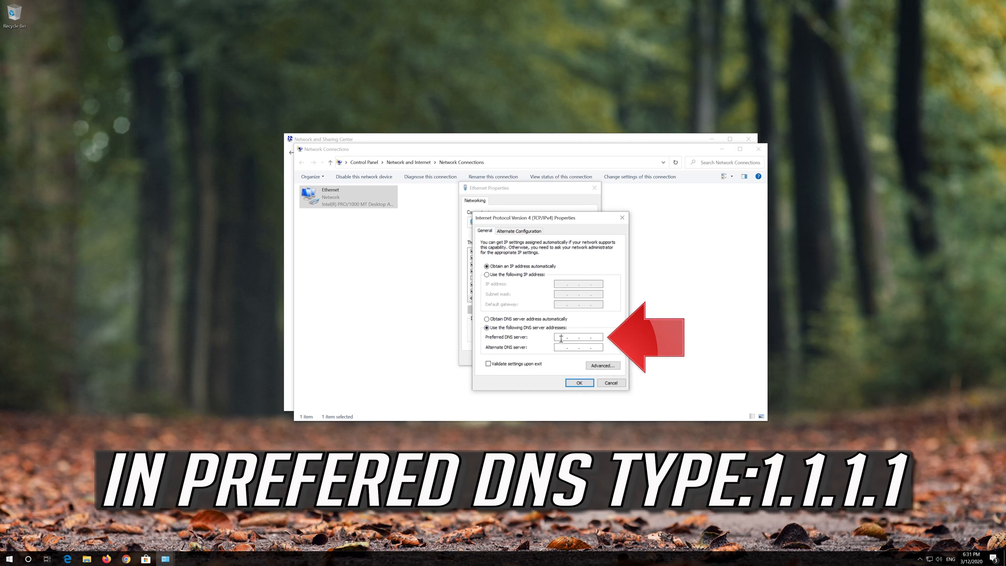
pyautogui.write('1')
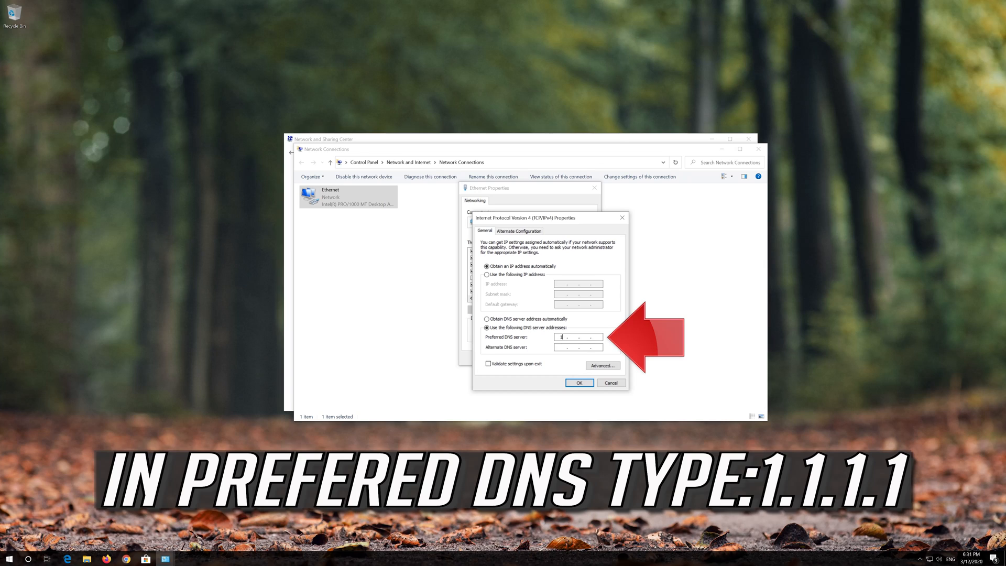
pyautogui.write('1')
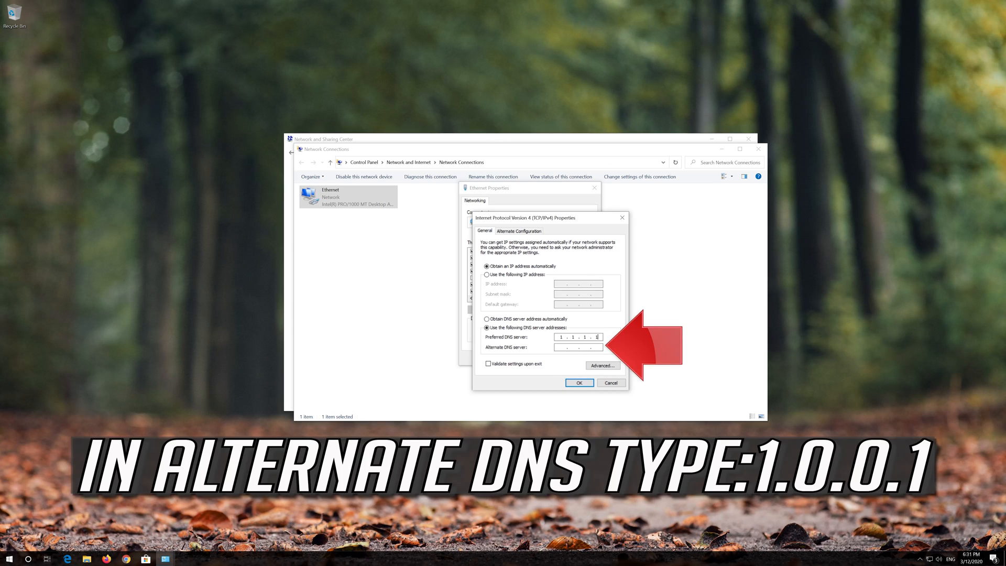
pyautogui.moveTo(510, 353)
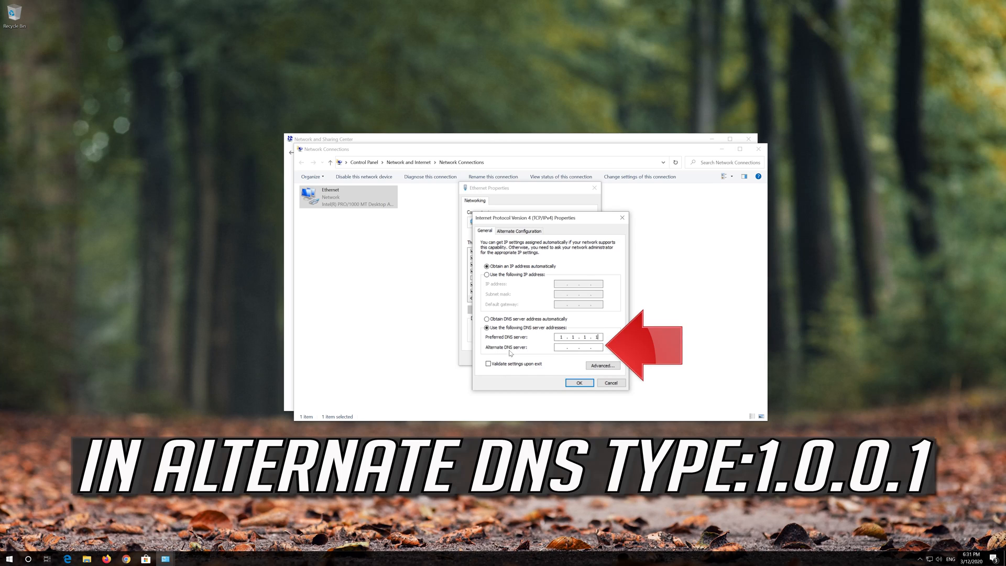
pyautogui.write('1 . 0 . 0 . 1')
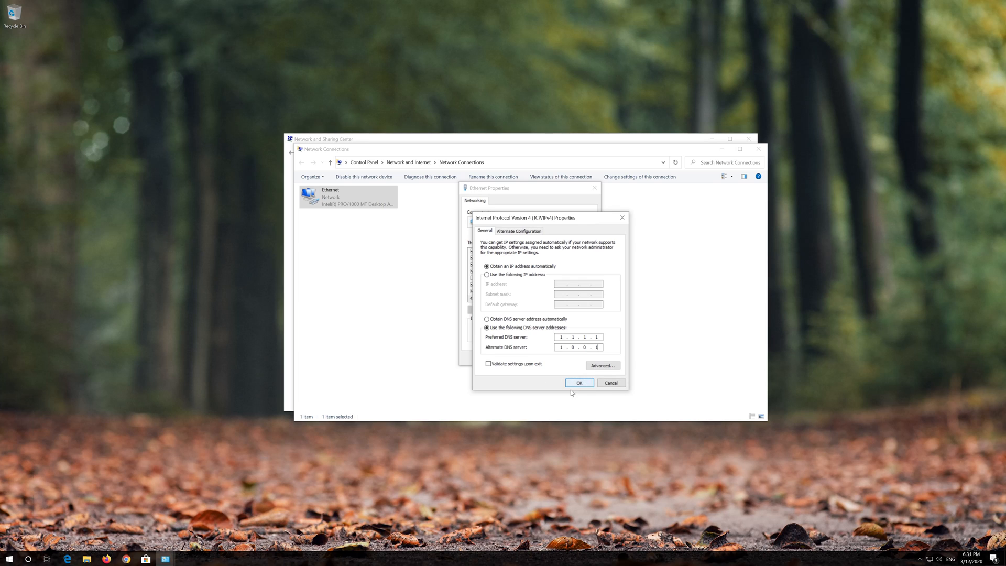
pyautogui.click(578, 383)
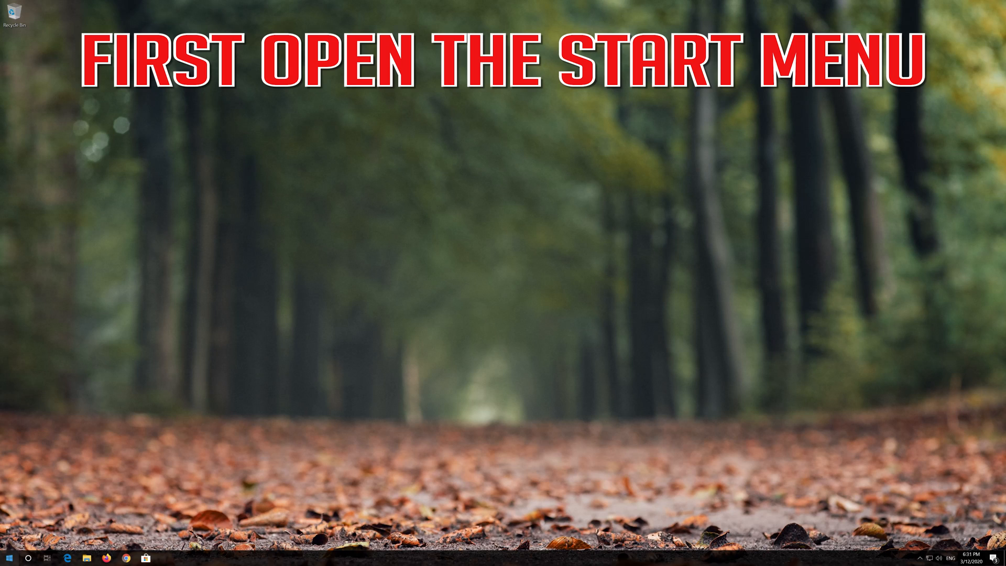
# Step: Reach the Network & Internet status page in Windows Settings
pyautogui.click(9, 557)
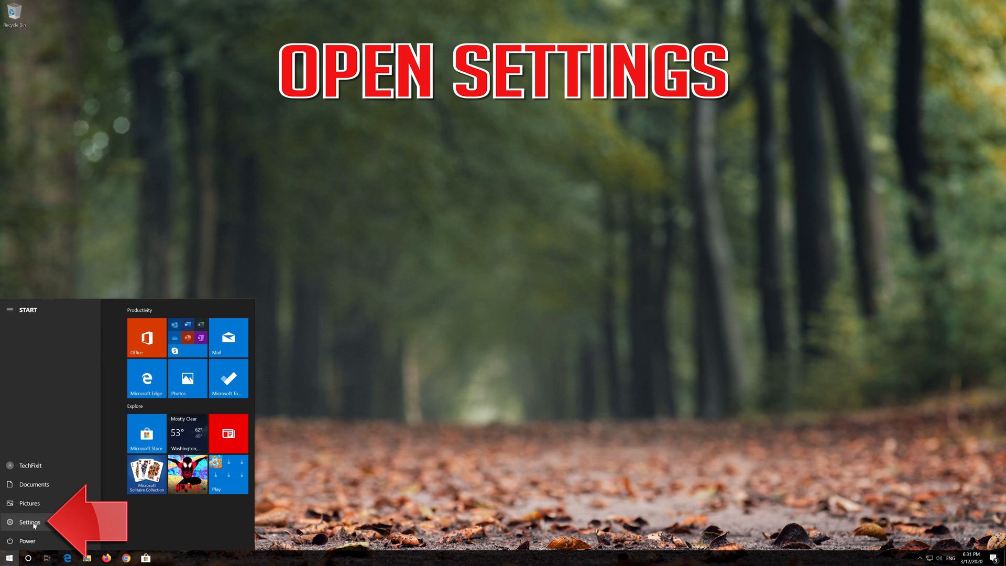
pyautogui.click(29, 522)
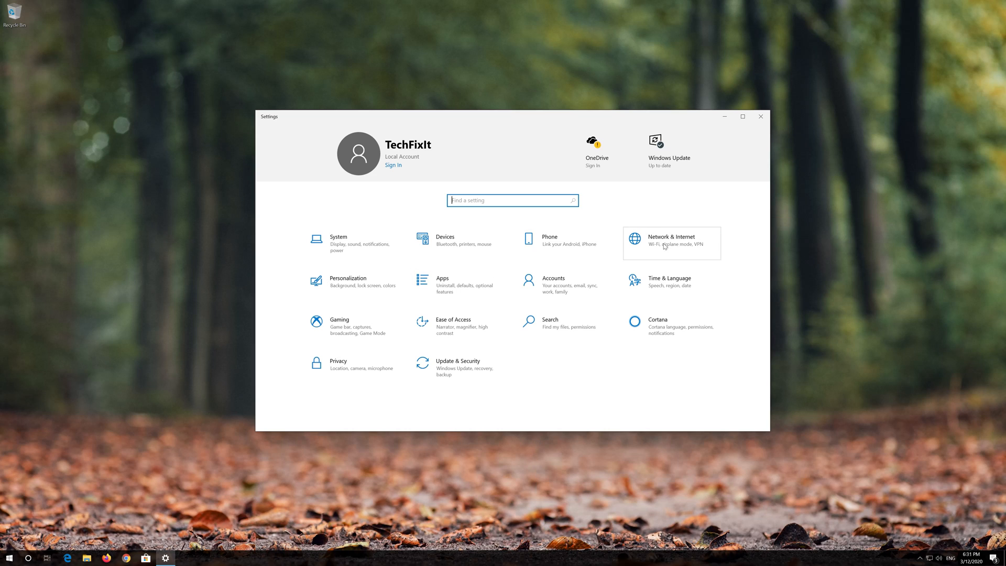
pyautogui.click(670, 242)
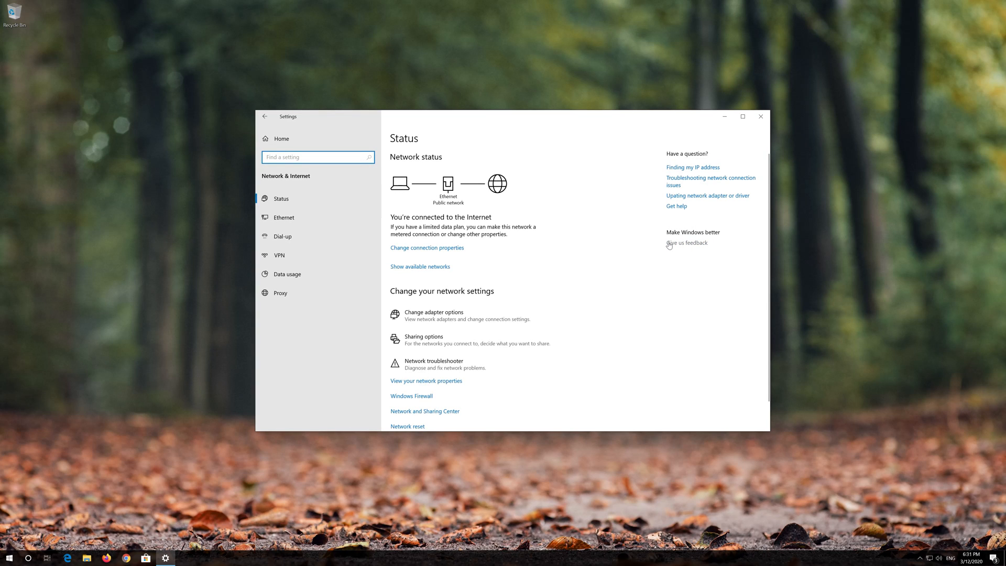
# Step: Scroll down the Status page and reach the Network reset page
pyautogui.scroll(-3)
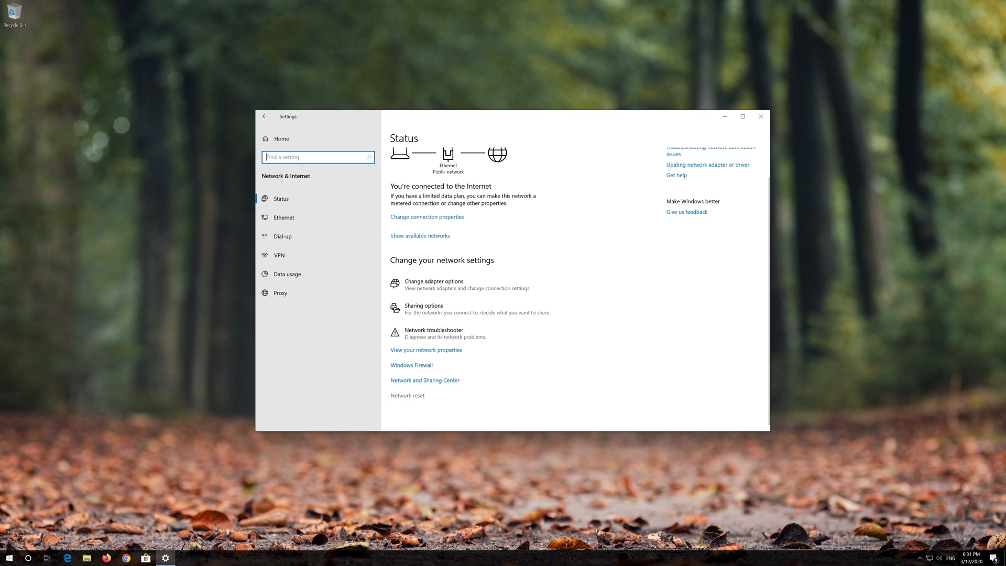
pyautogui.moveTo(414, 395)
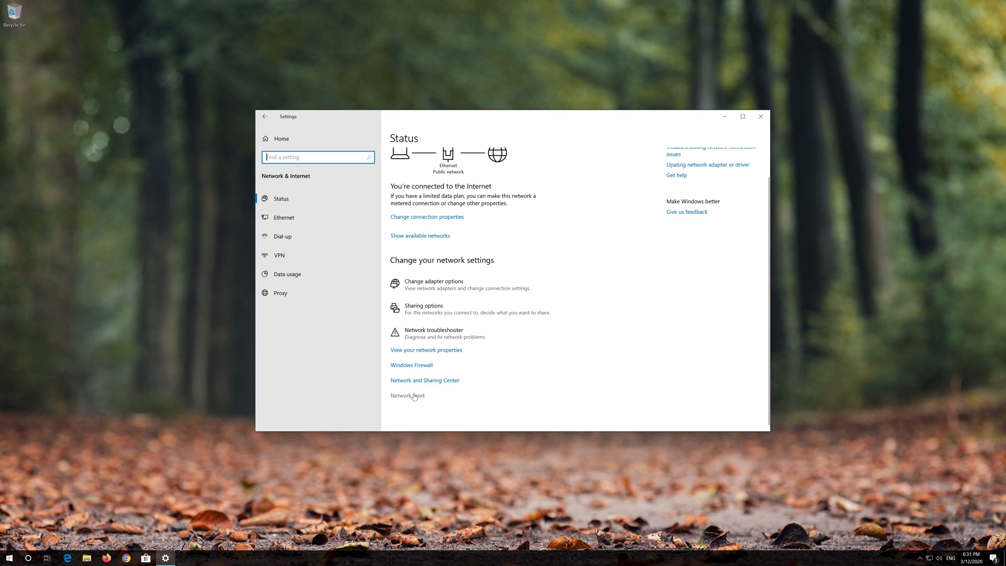
pyautogui.click(406, 395)
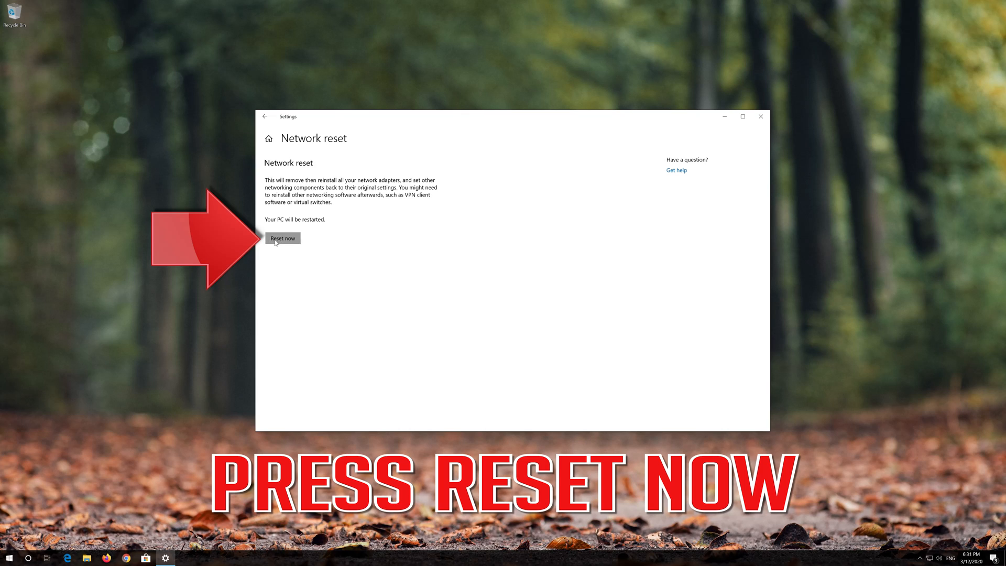
# Step: Reset now and confirm, scheduling a shutdown in 5 minutes, then dismiss the sign-out notice
pyautogui.click(281, 238)
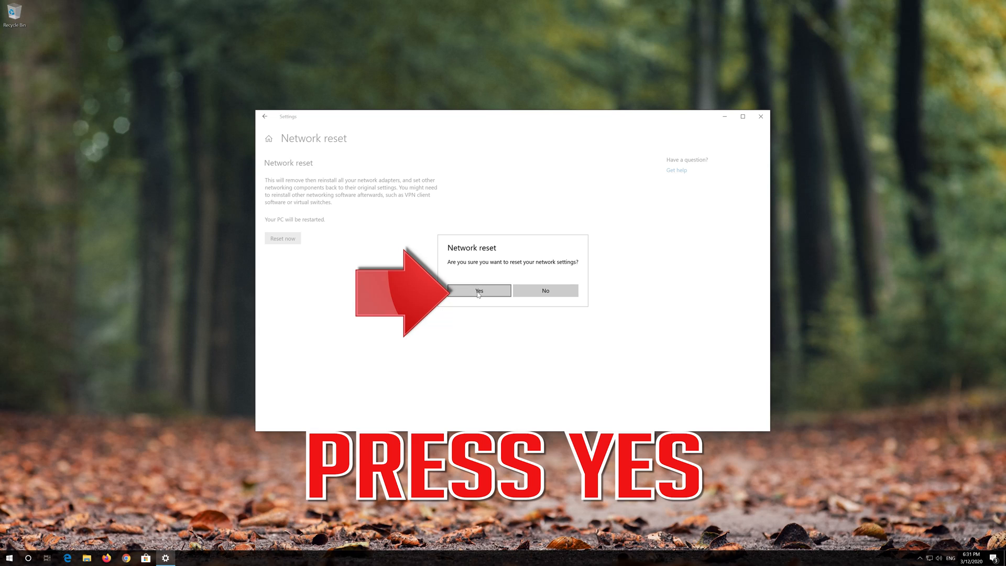
pyautogui.click(479, 290)
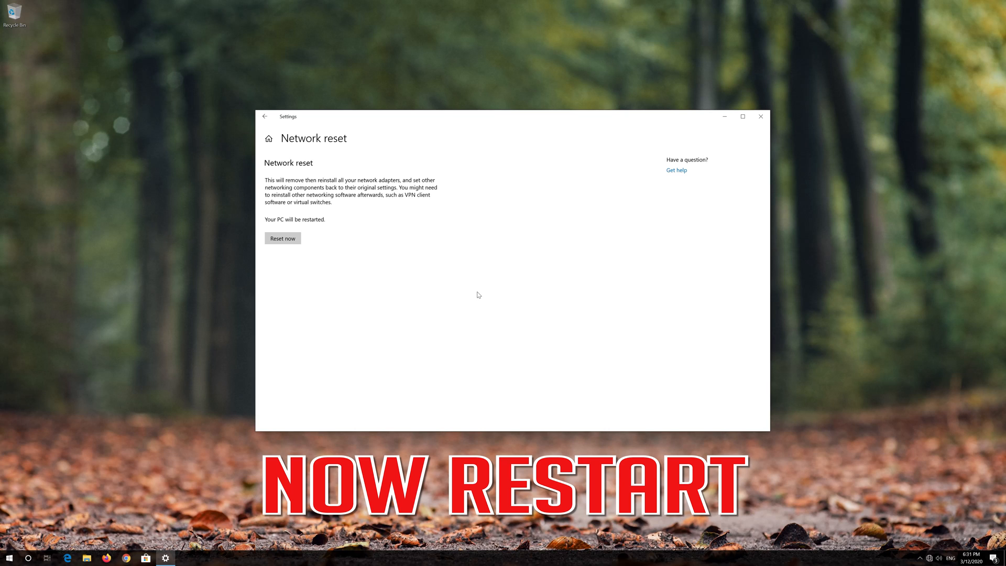
pyautogui.click(282, 238)
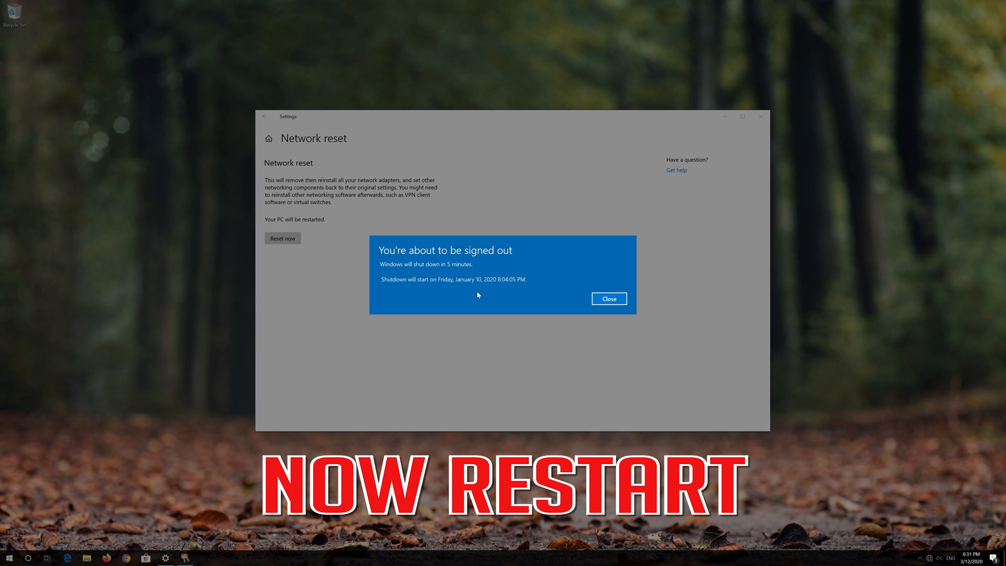
pyautogui.moveTo(658, 297)
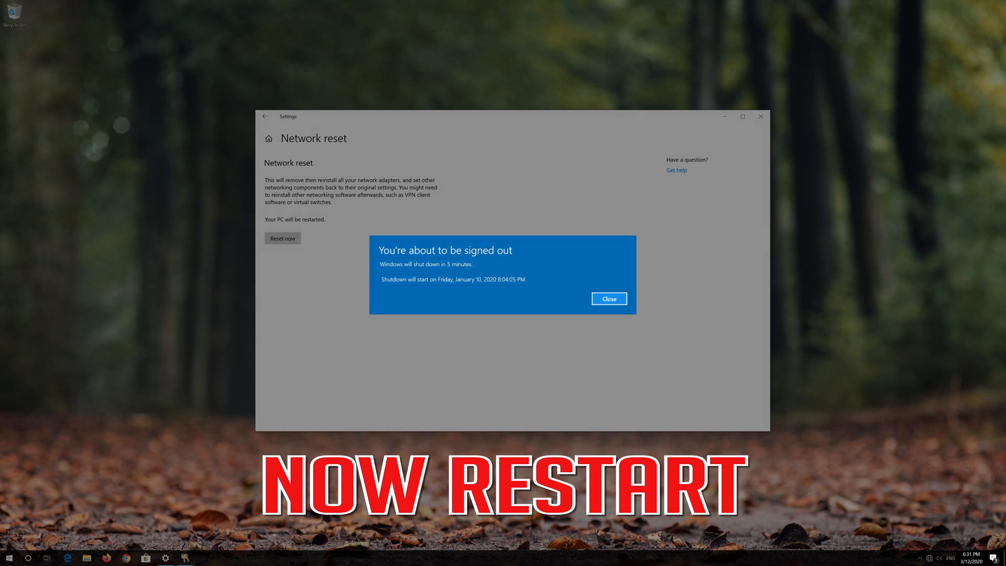
pyautogui.click(607, 299)
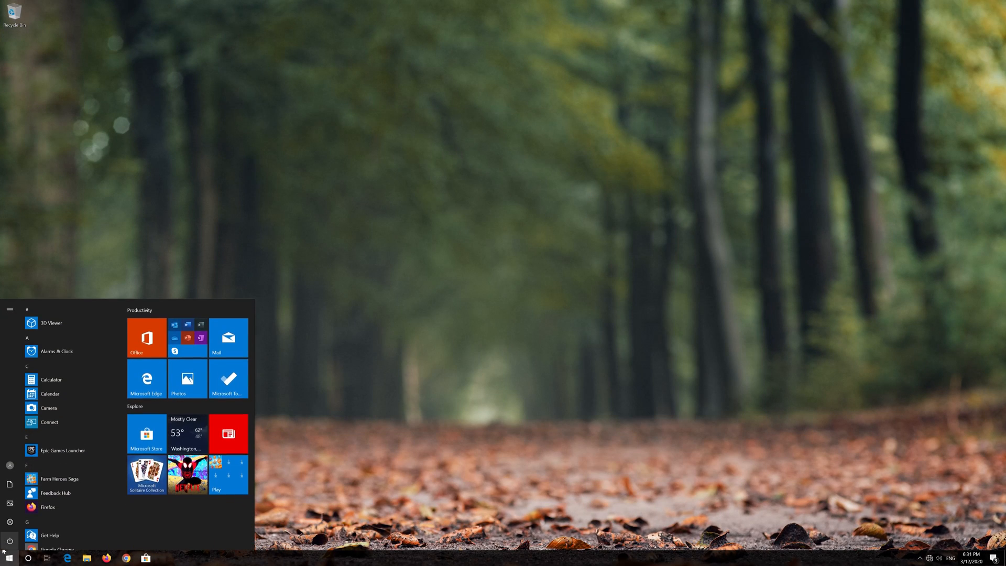
# Step: Restart from the Start menu's Power options, then reach Update & Security in Settings
pyautogui.click(9, 309)
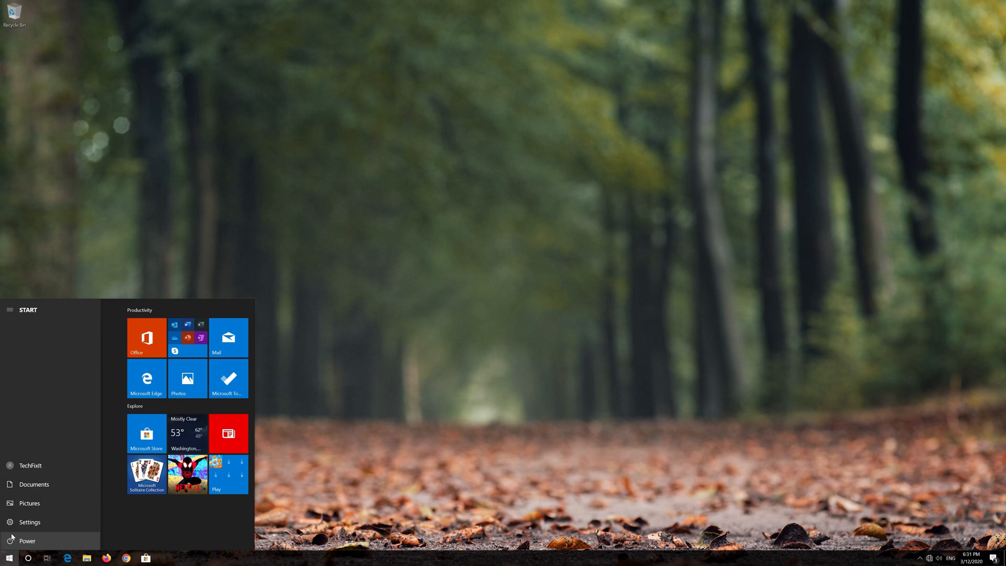
pyautogui.click(27, 540)
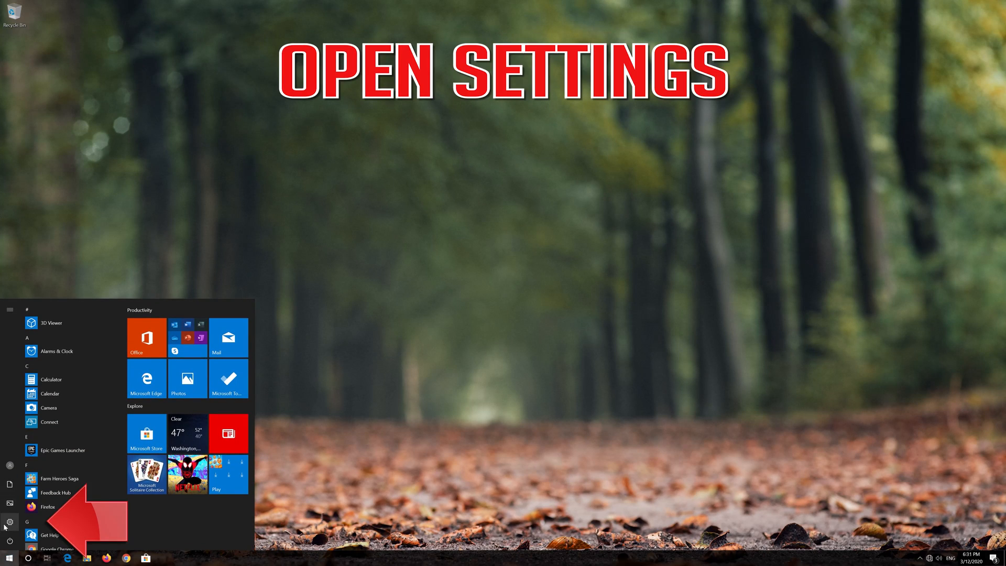
pyautogui.click(9, 311)
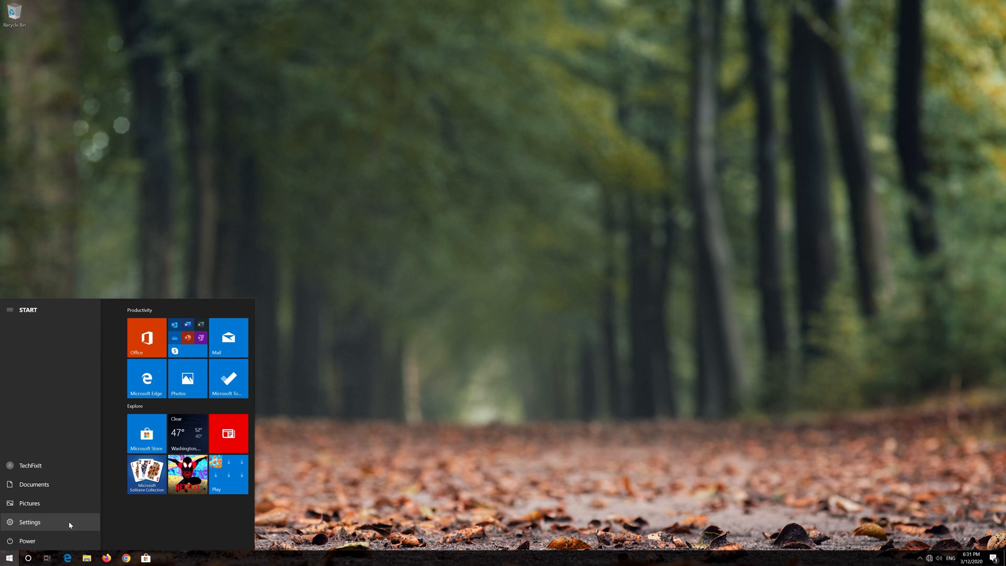
pyautogui.click(29, 522)
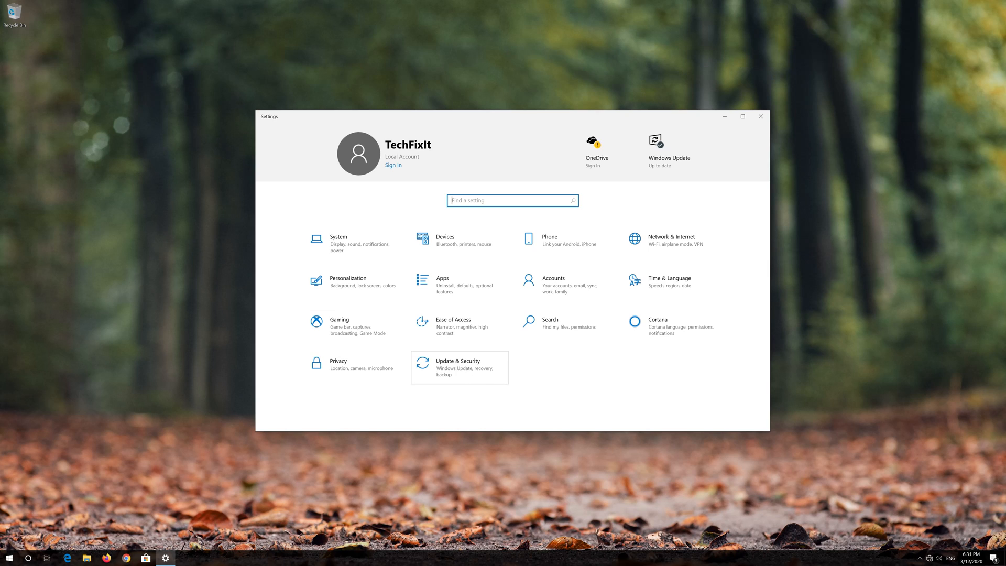
pyautogui.click(458, 366)
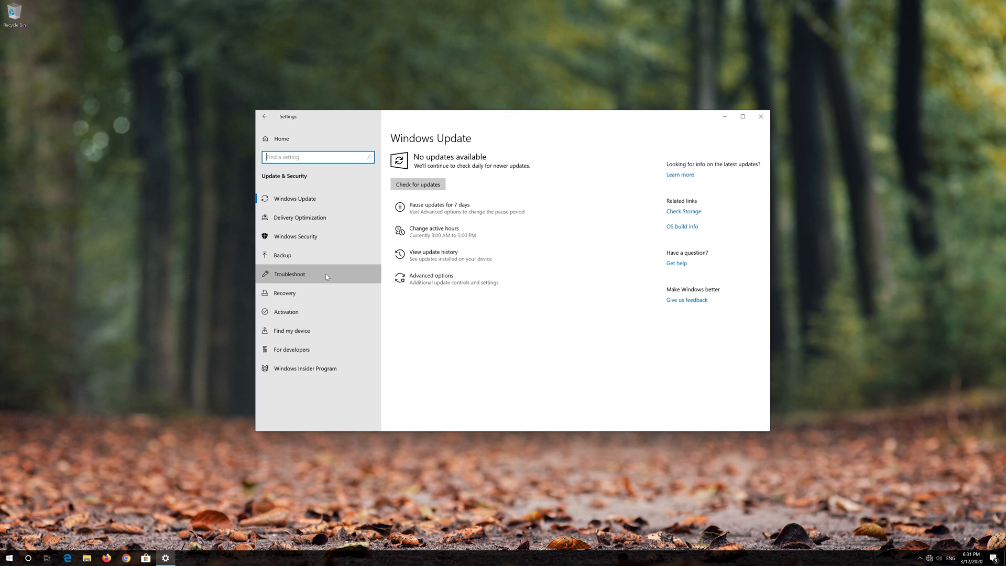
# Step: Run the Internet Connections troubleshooter from the Troubleshoot page
pyautogui.click(289, 273)
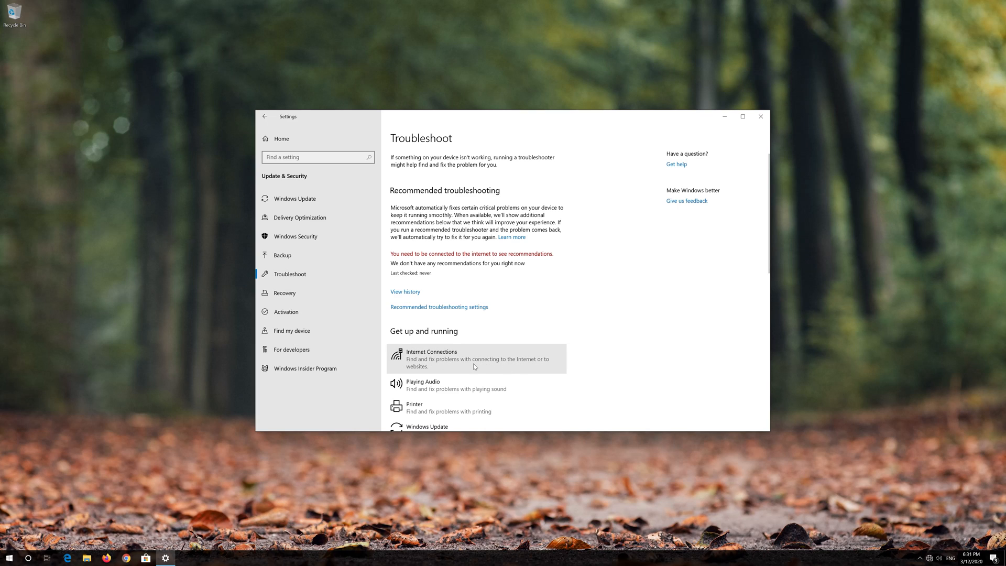
pyautogui.click(475, 358)
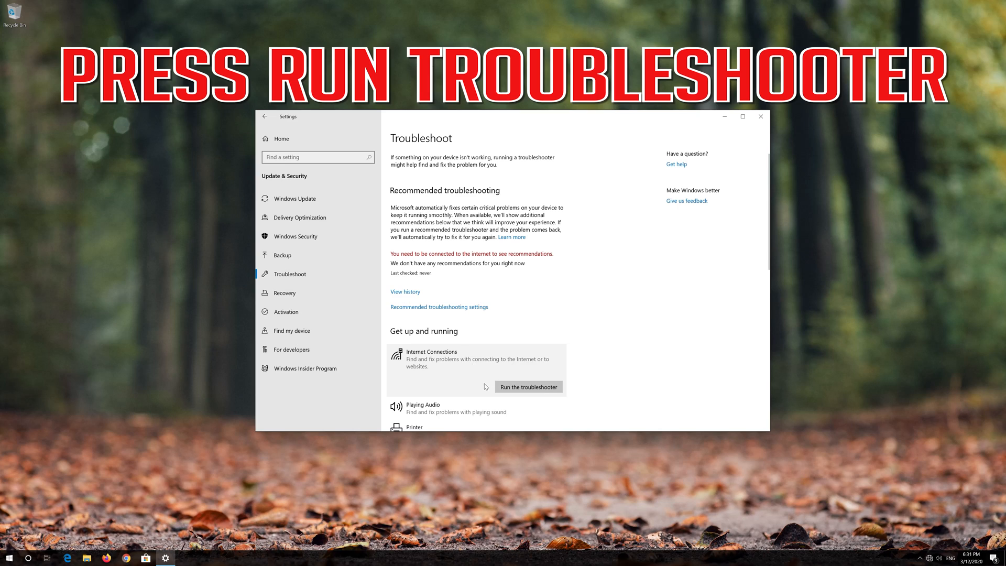
pyautogui.moveTo(537, 382)
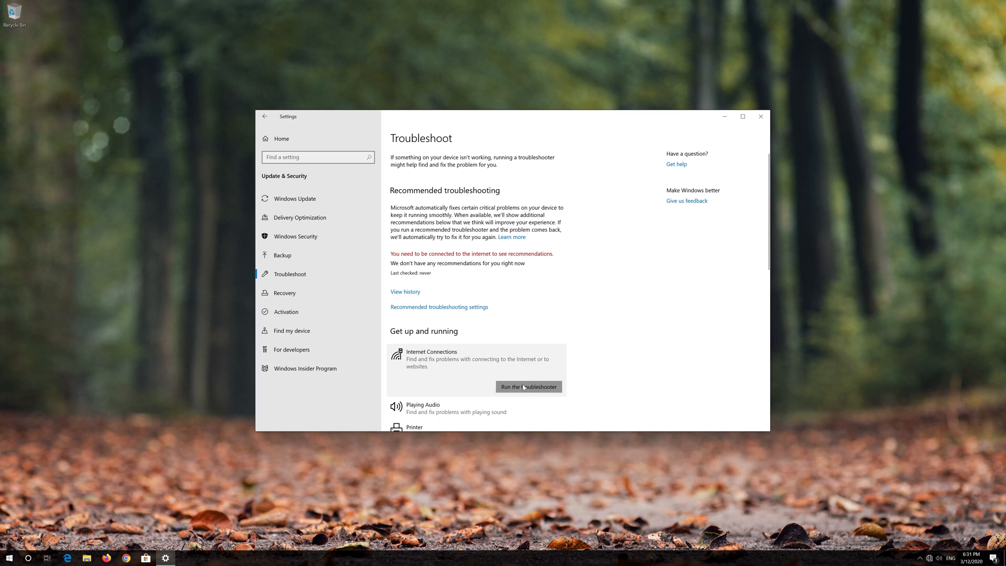
pyautogui.click(528, 386)
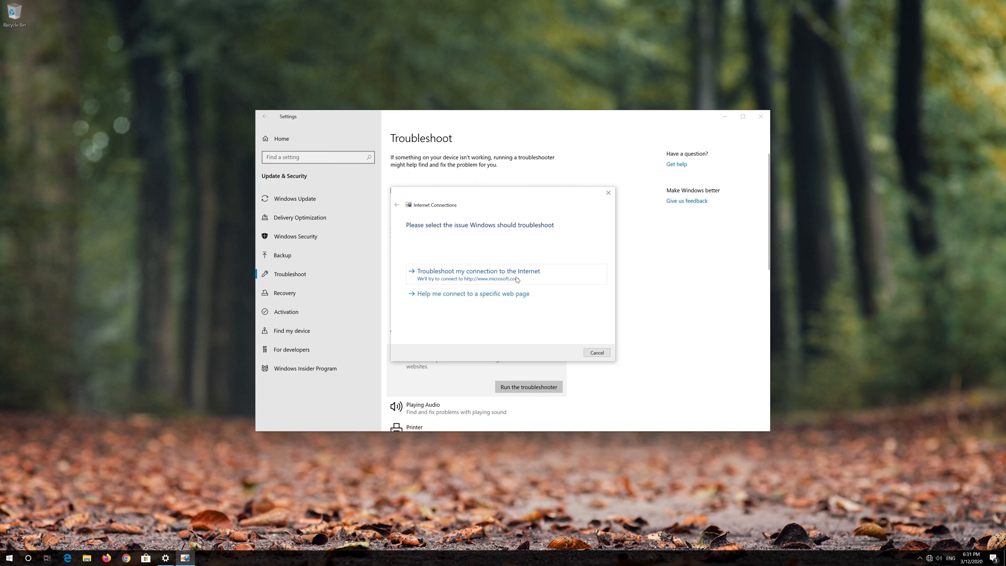
# Step: Troubleshoot the connection to the Internet and try the repairs as an administrator
pyautogui.click(477, 270)
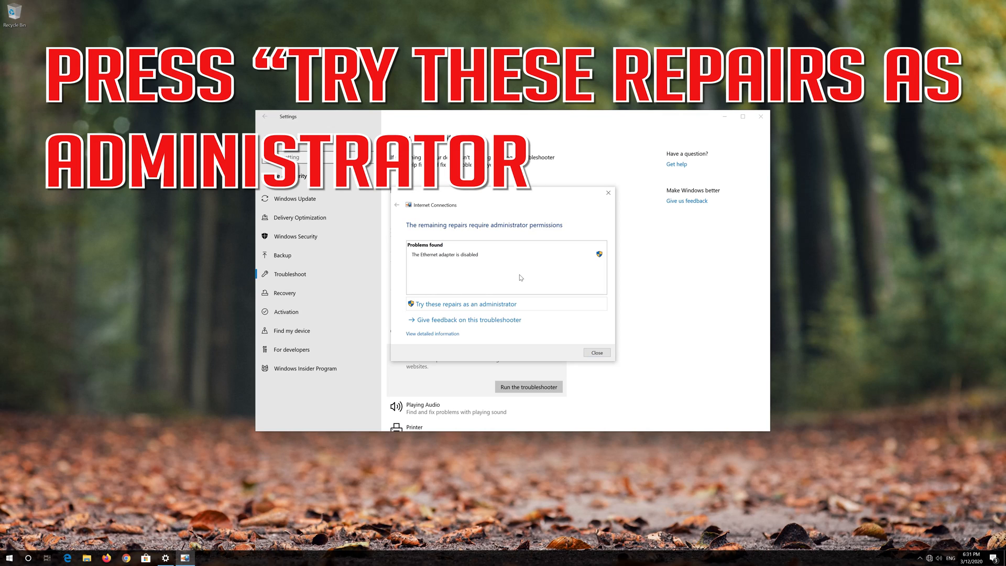
pyautogui.moveTo(423, 304)
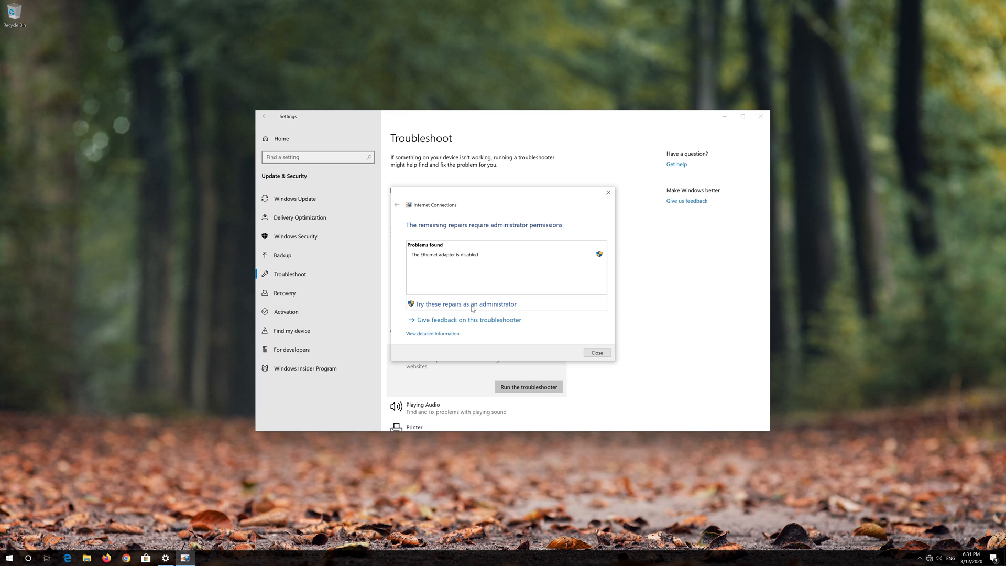
pyautogui.moveTo(502, 304)
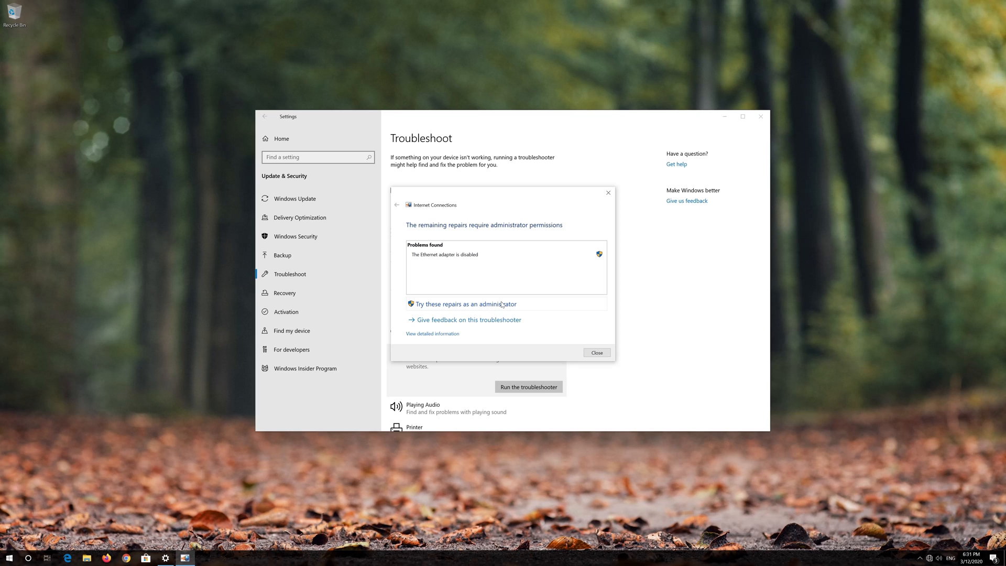
pyautogui.click(464, 304)
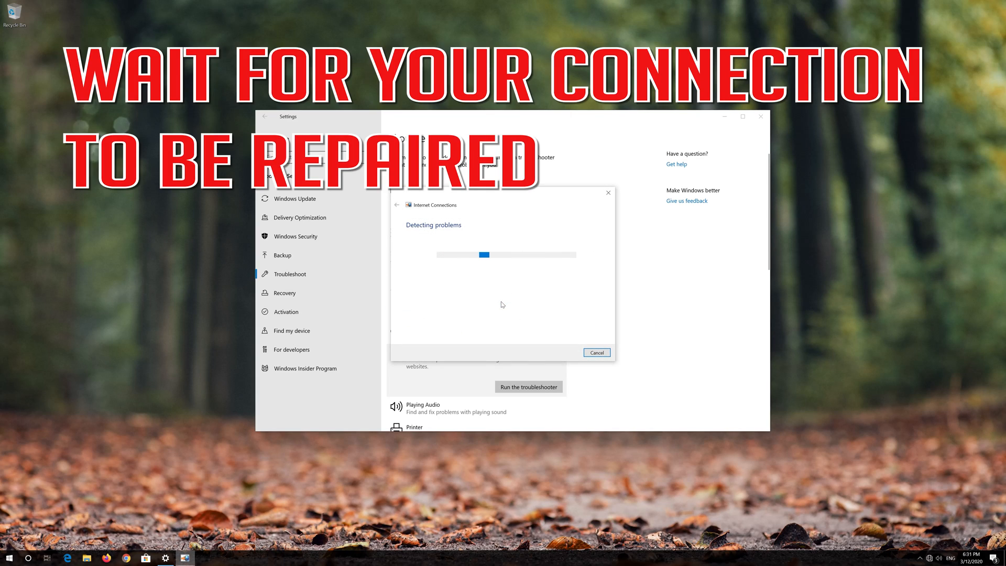